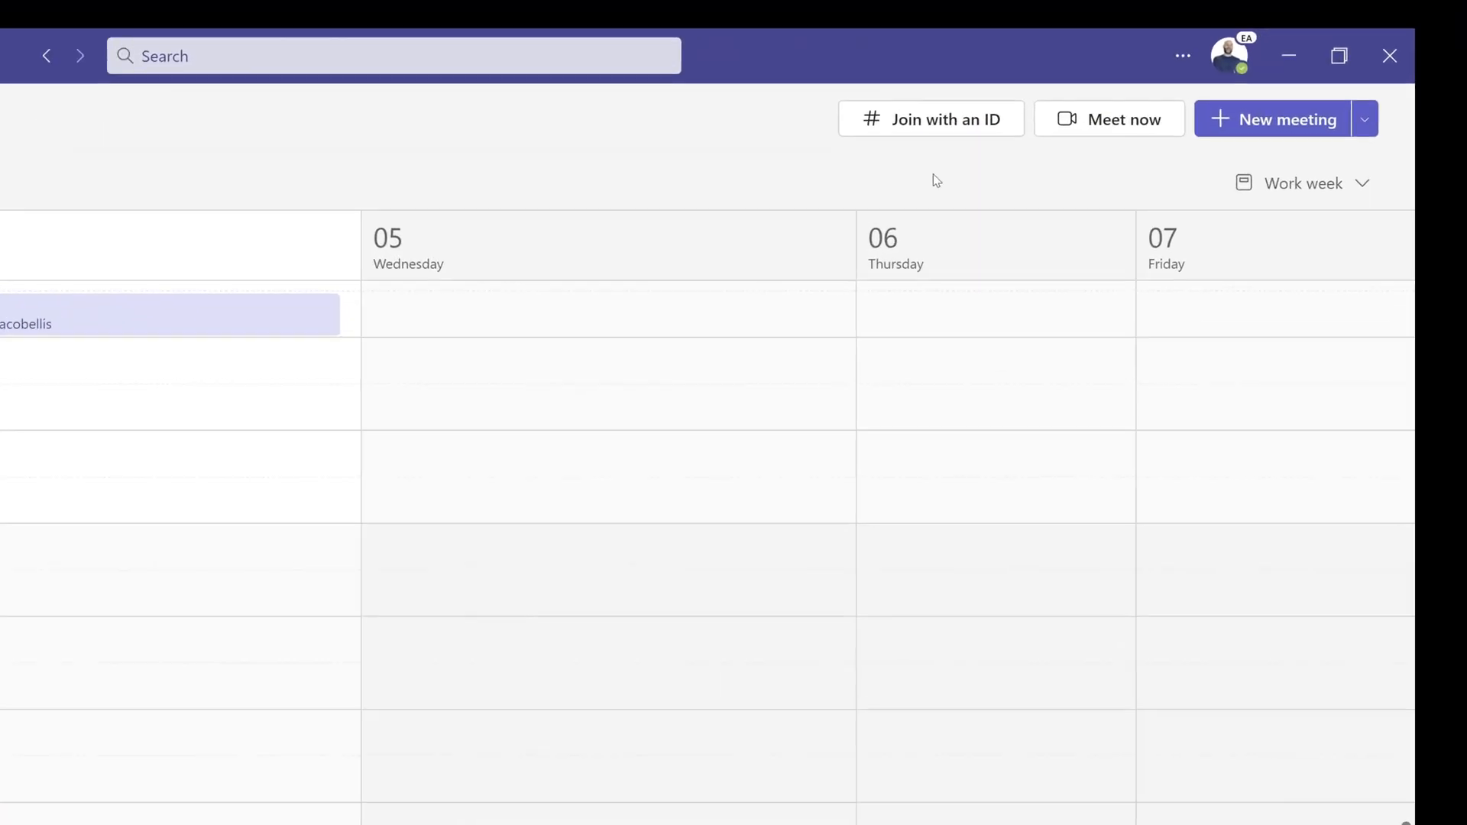
Step: Open the profile menu and reveal the Office and Remote work location options
{"action": "left_click", "coordinate": [1226, 55]}
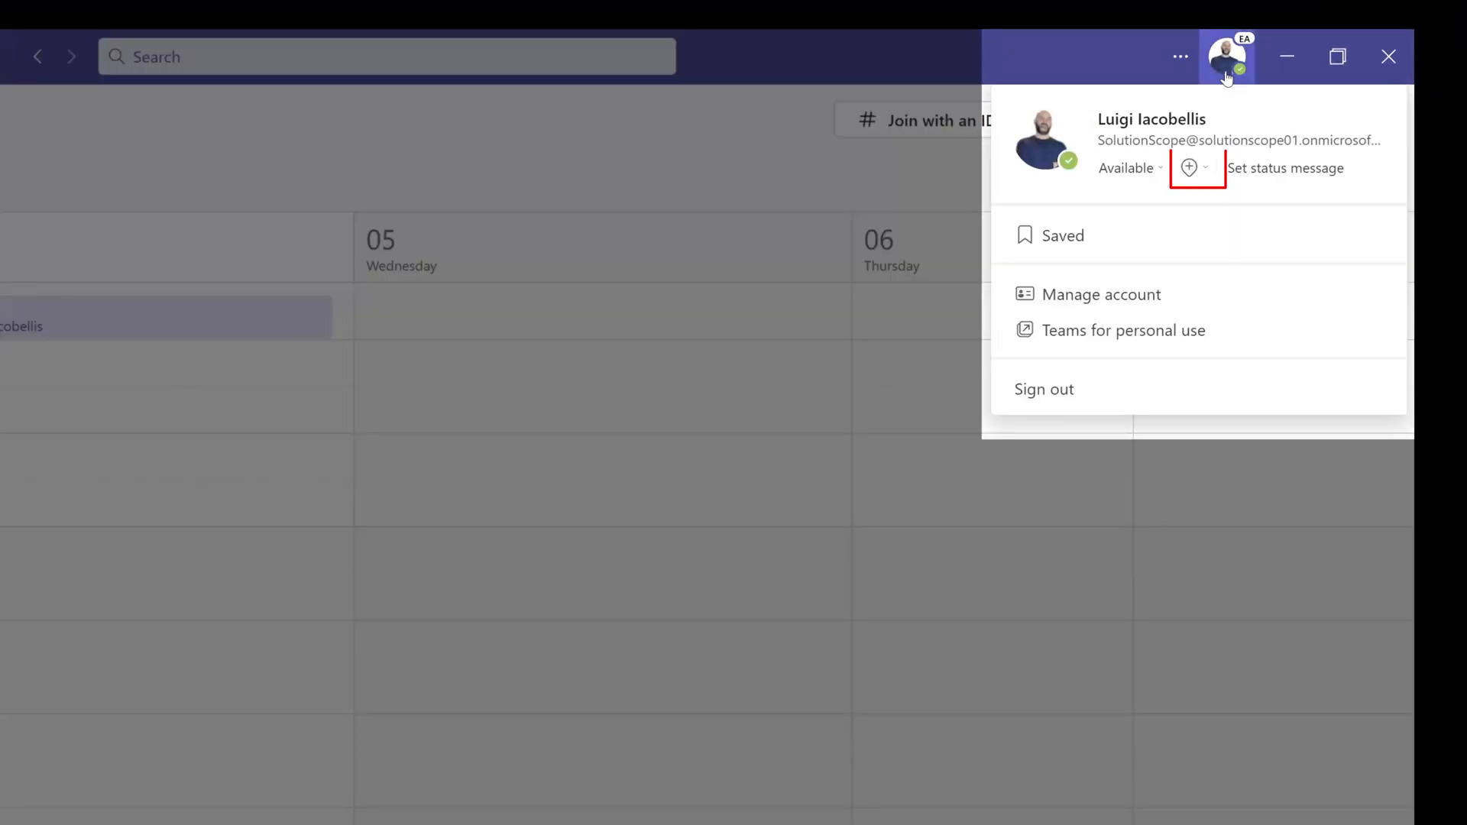
{"action": "mouse_move", "coordinate": [1095, 200]}
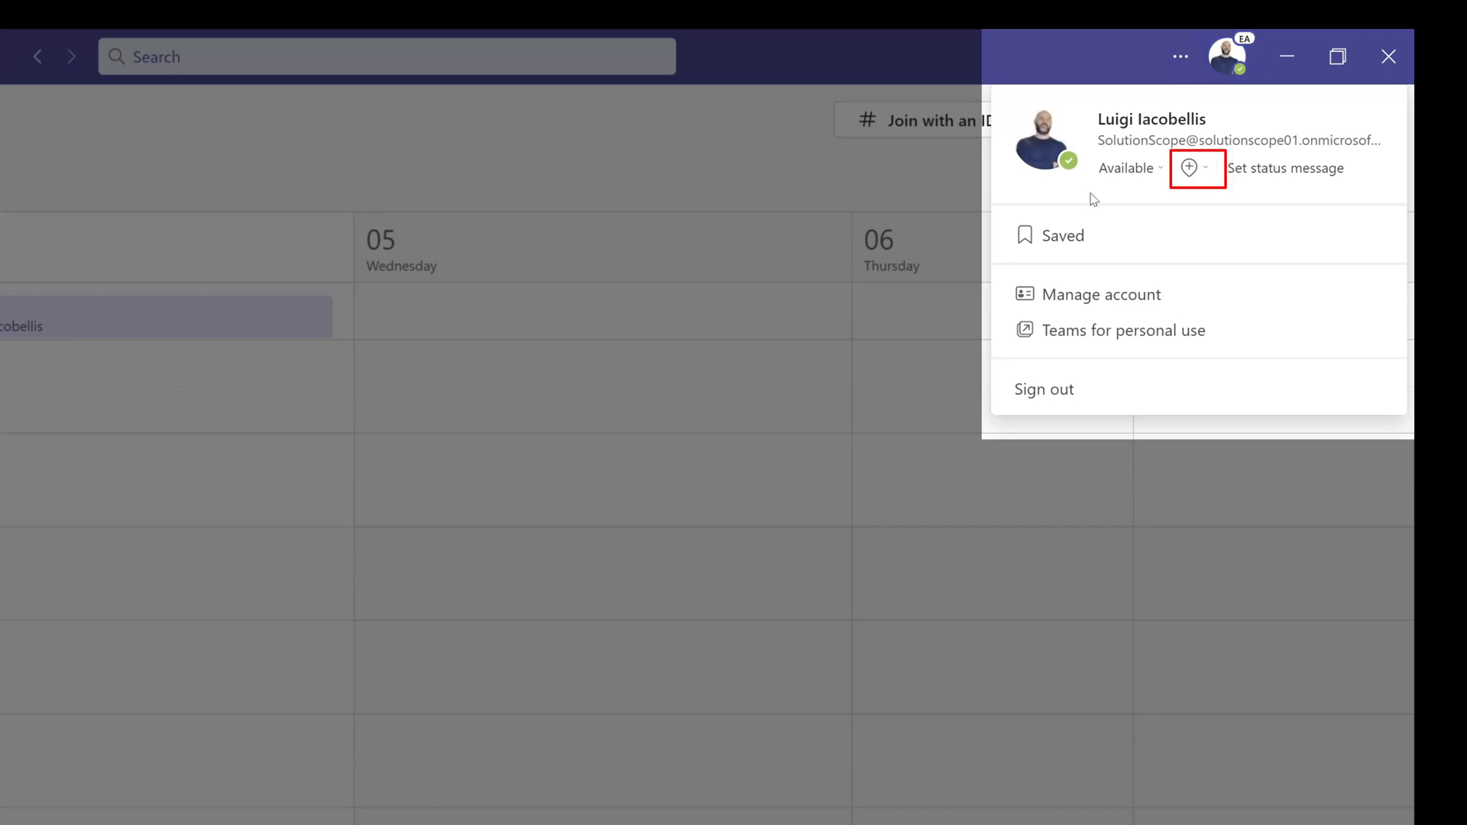
{"action": "mouse_move", "coordinate": [1270, 195]}
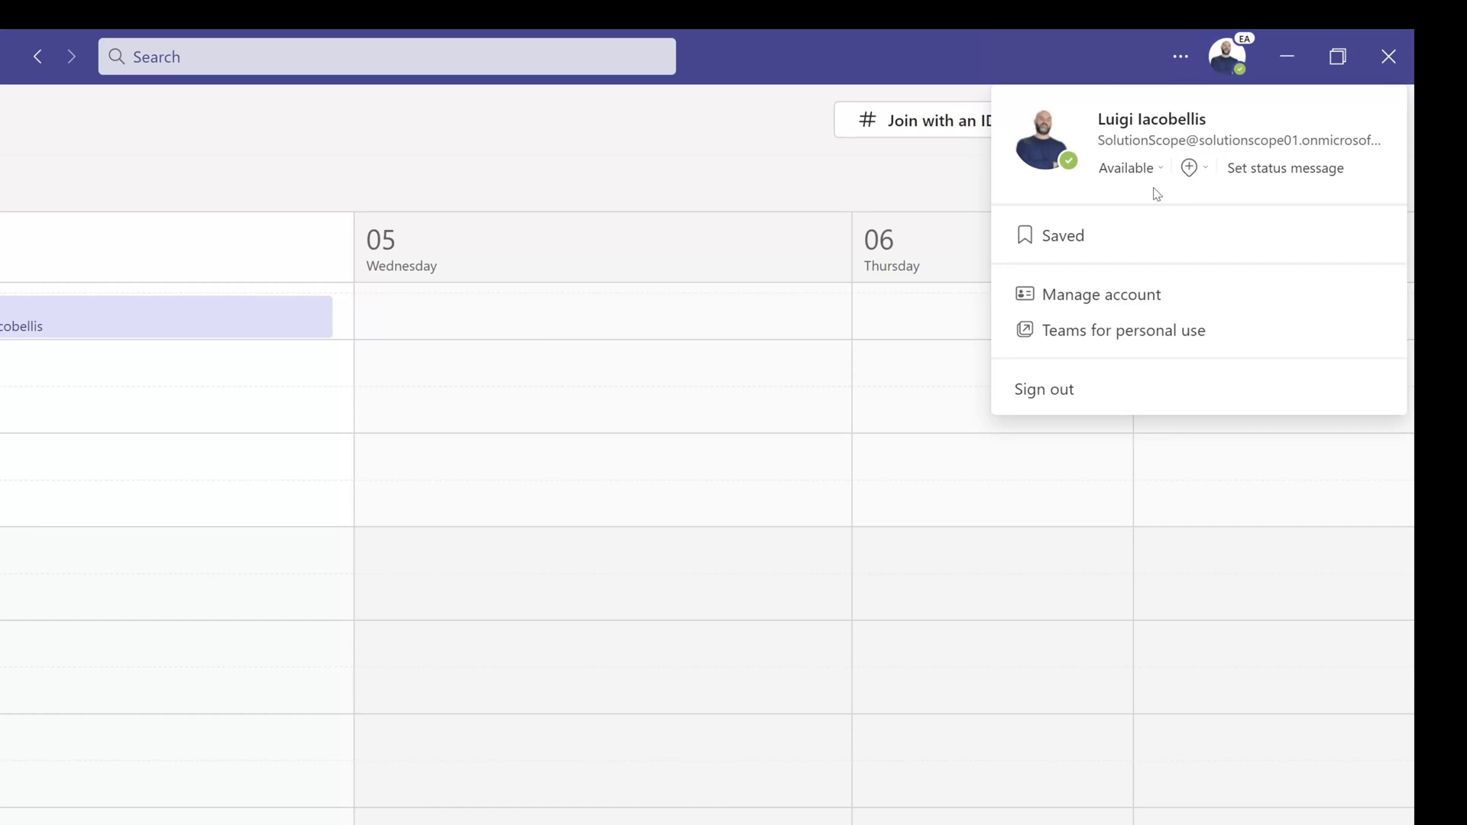
{"action": "left_click", "coordinate": [1191, 167]}
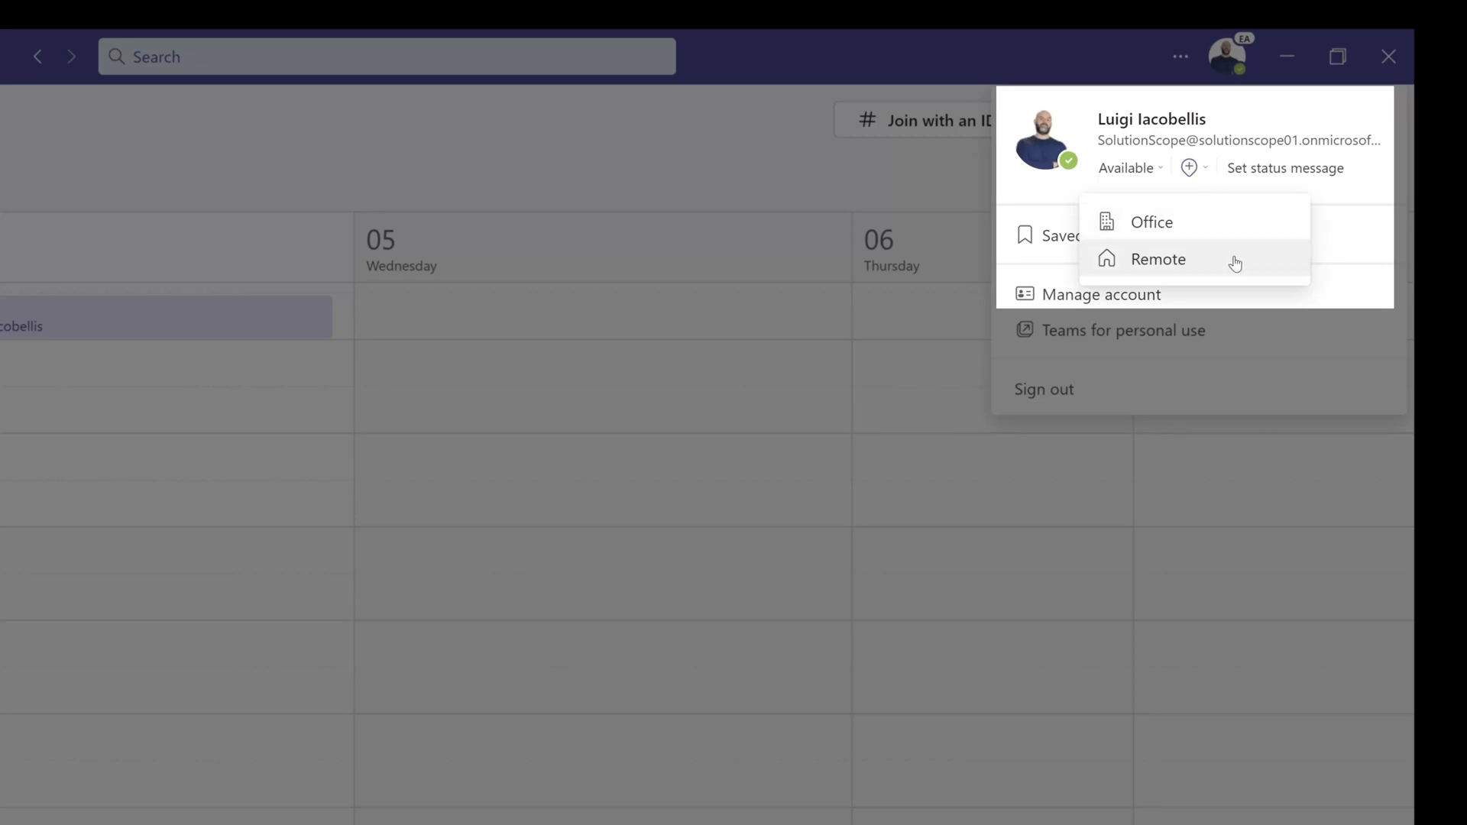
{"action": "mouse_move", "coordinate": [1212, 265]}
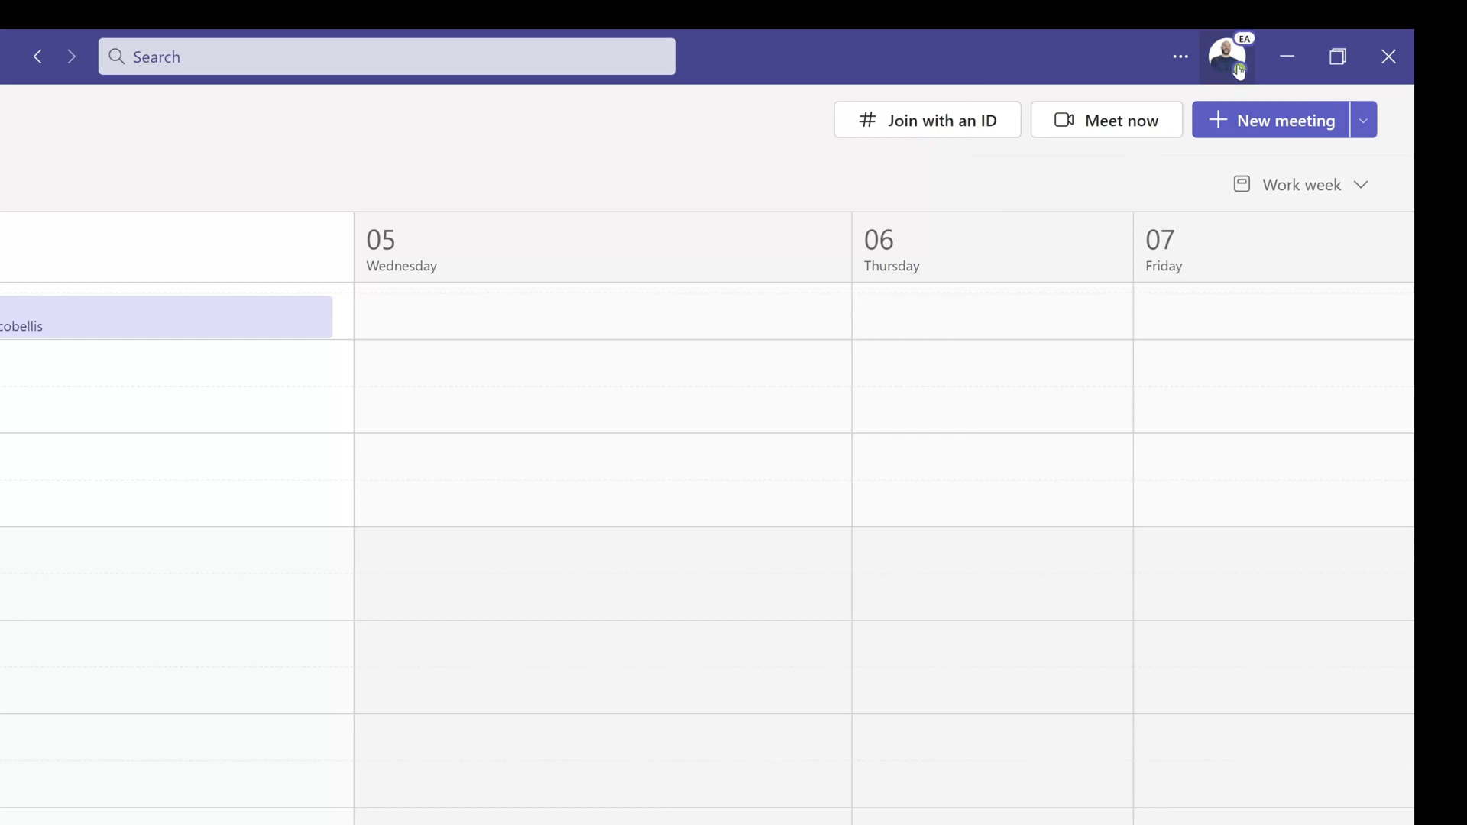
{"action": "left_click", "coordinate": [1227, 55]}
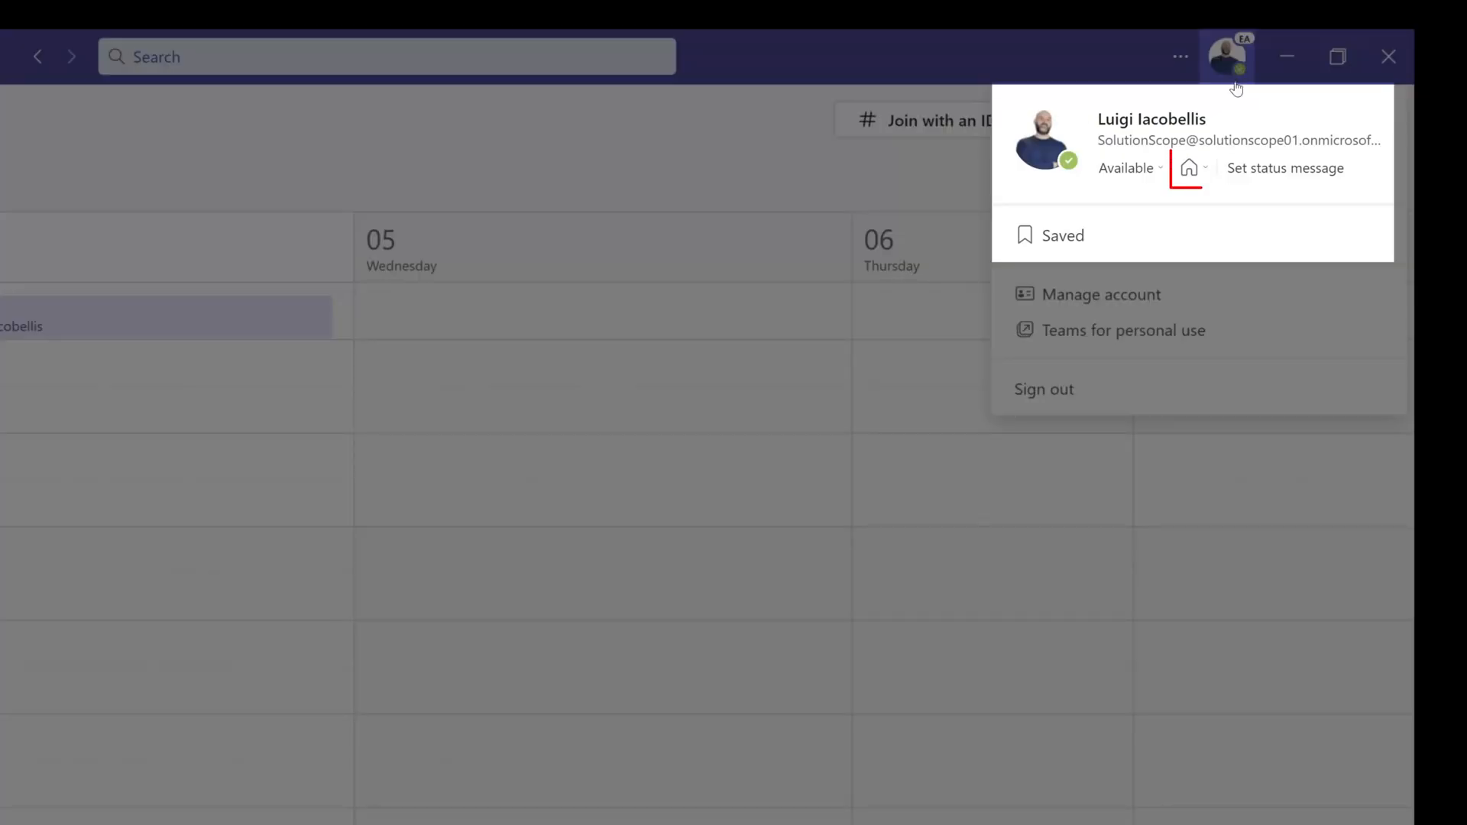
{"action": "mouse_move", "coordinate": [1190, 168]}
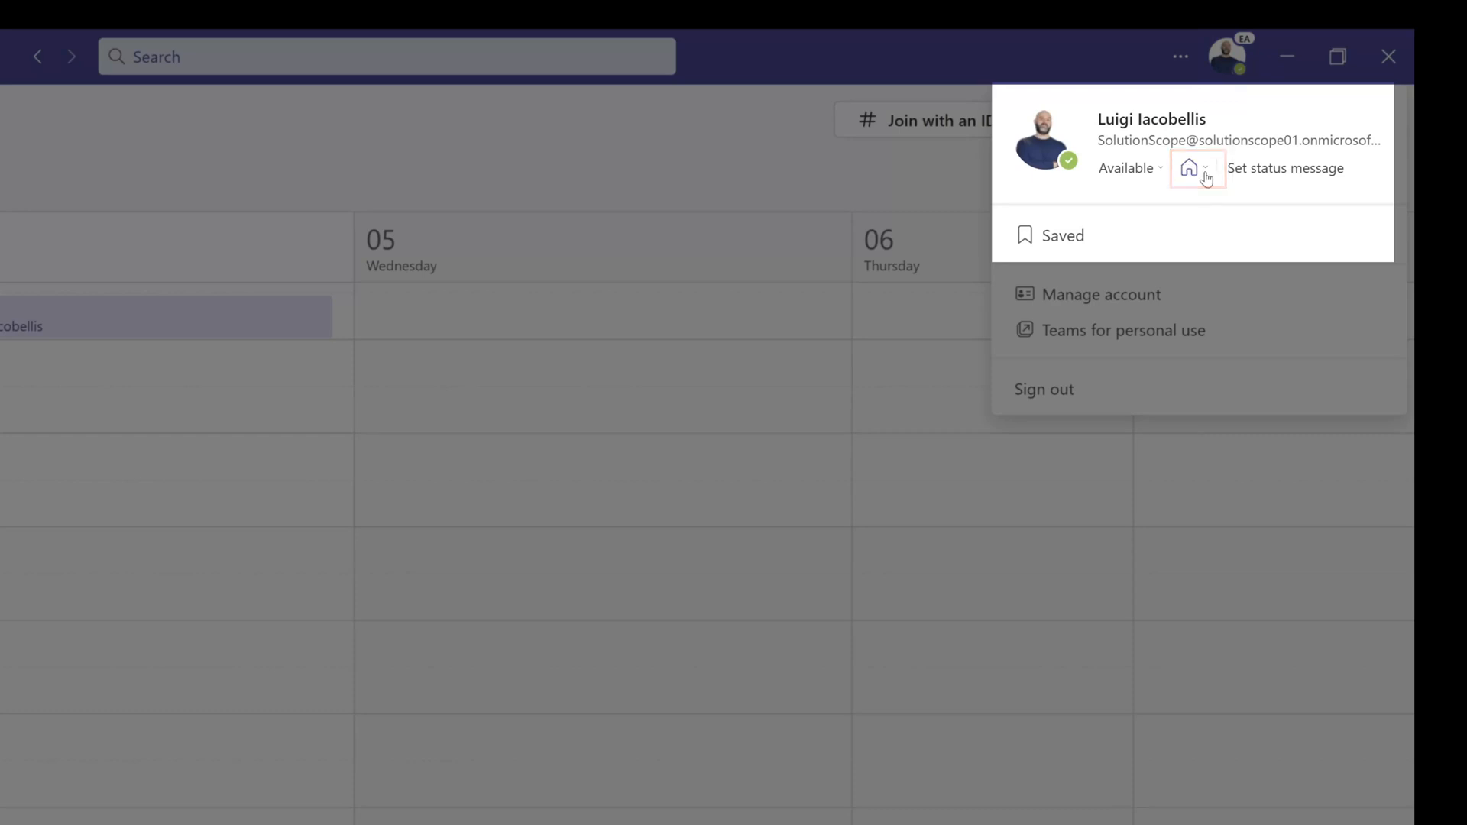
{"action": "left_click", "coordinate": [1191, 168]}
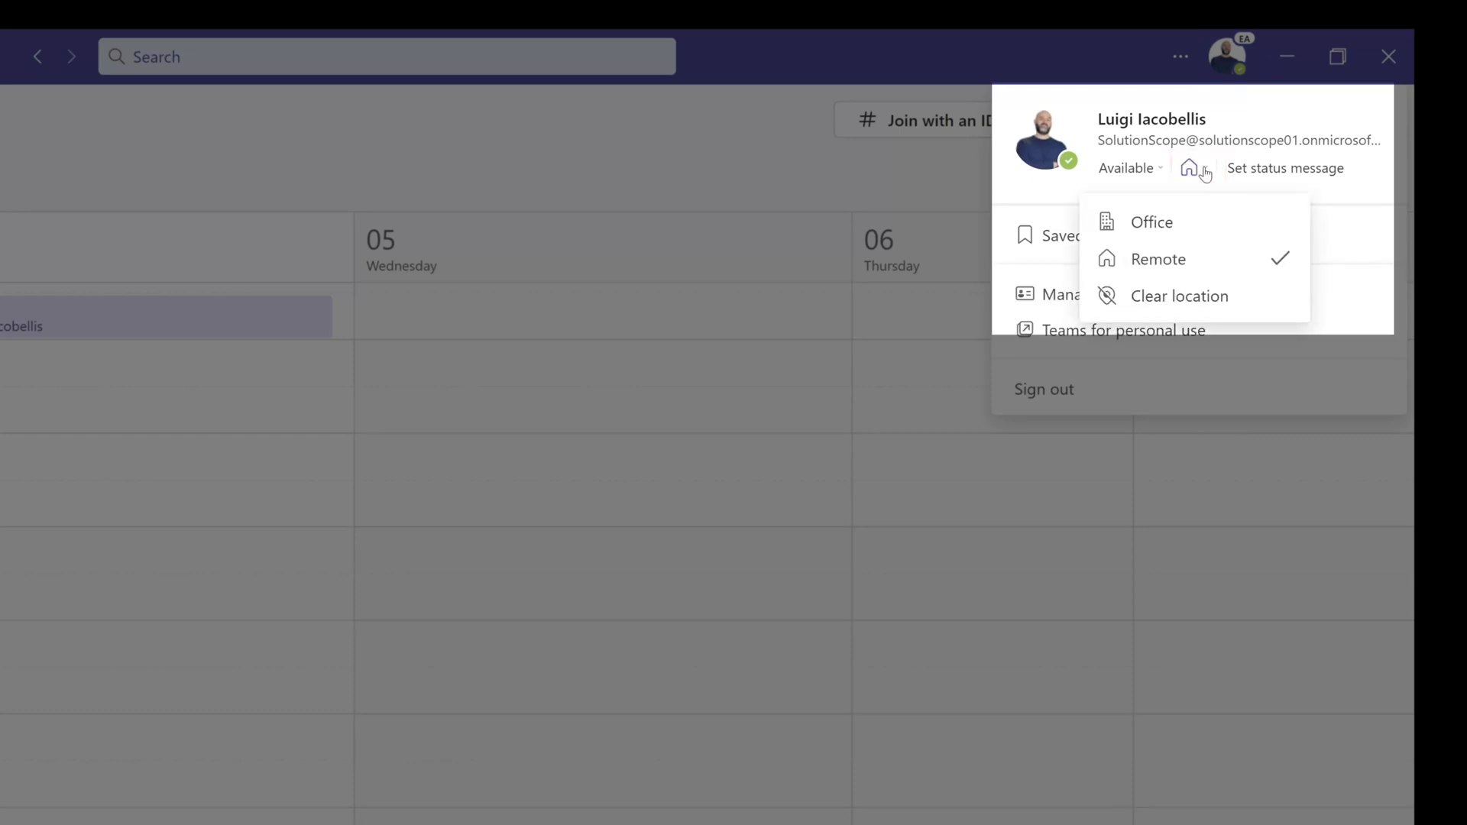
{"action": "mouse_move", "coordinate": [1217, 280]}
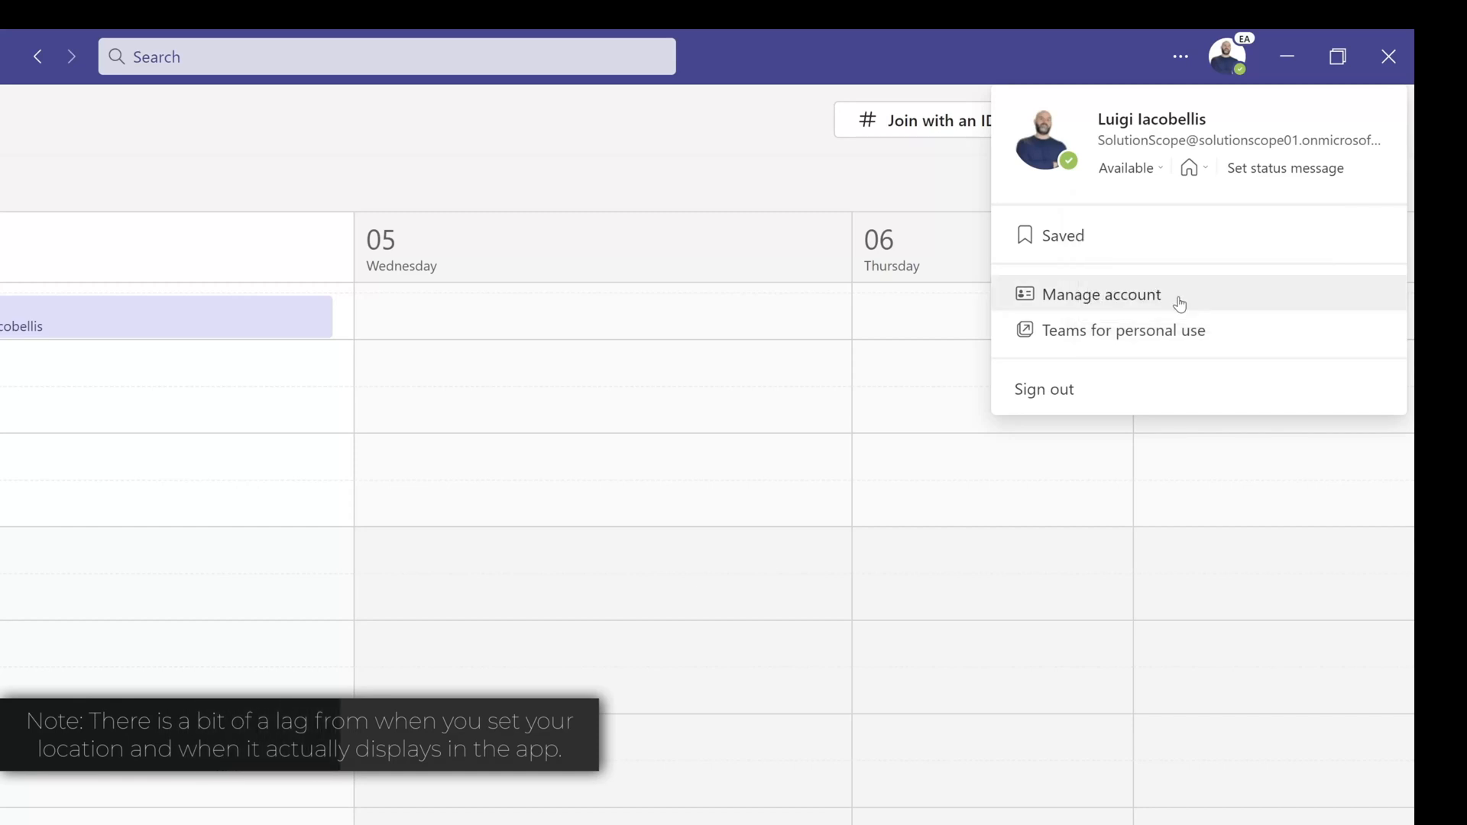
{"action": "mouse_move", "coordinate": [954, 194]}
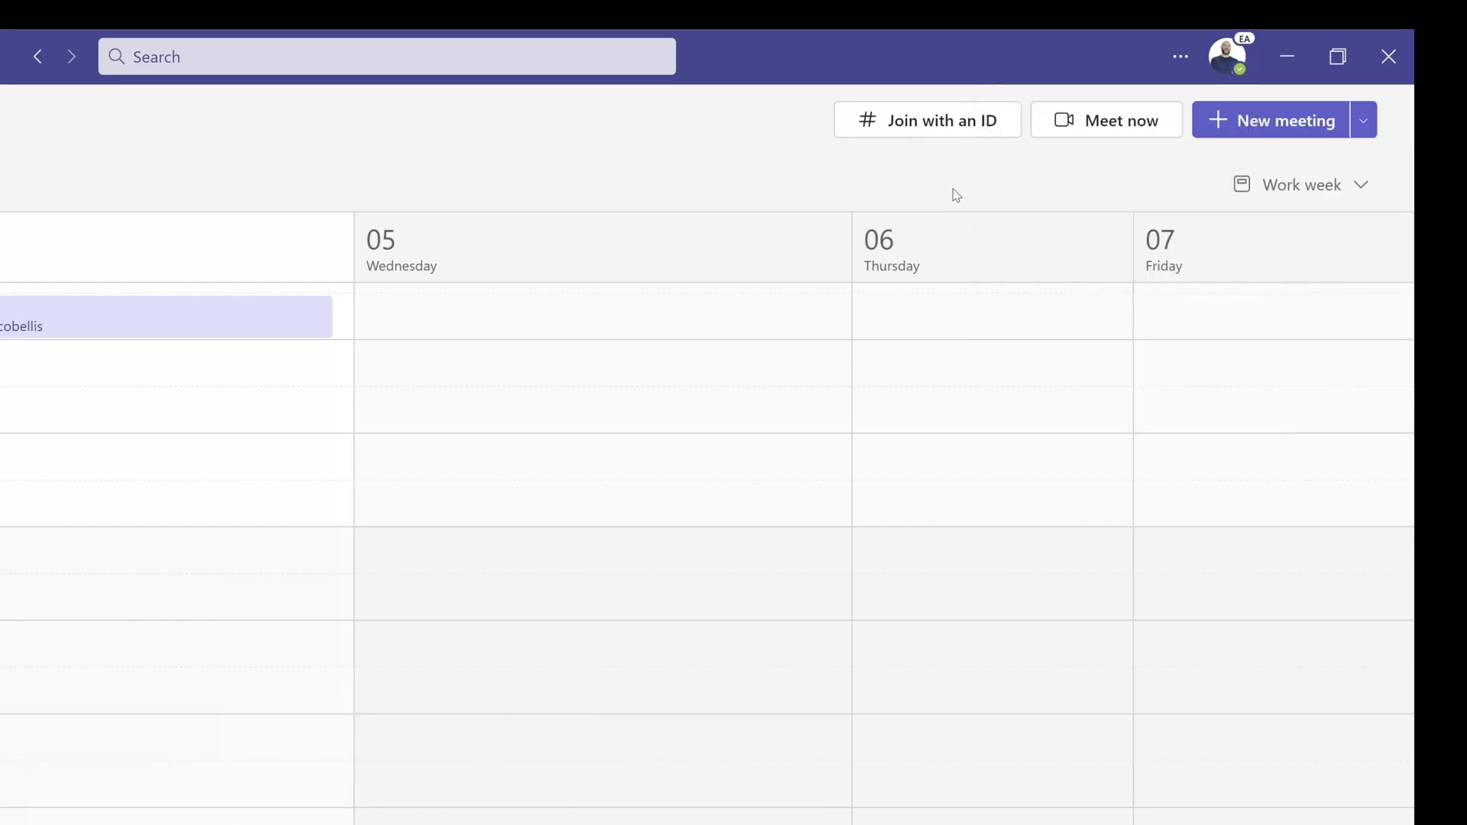
{"action": "left_click", "coordinate": [1226, 56]}
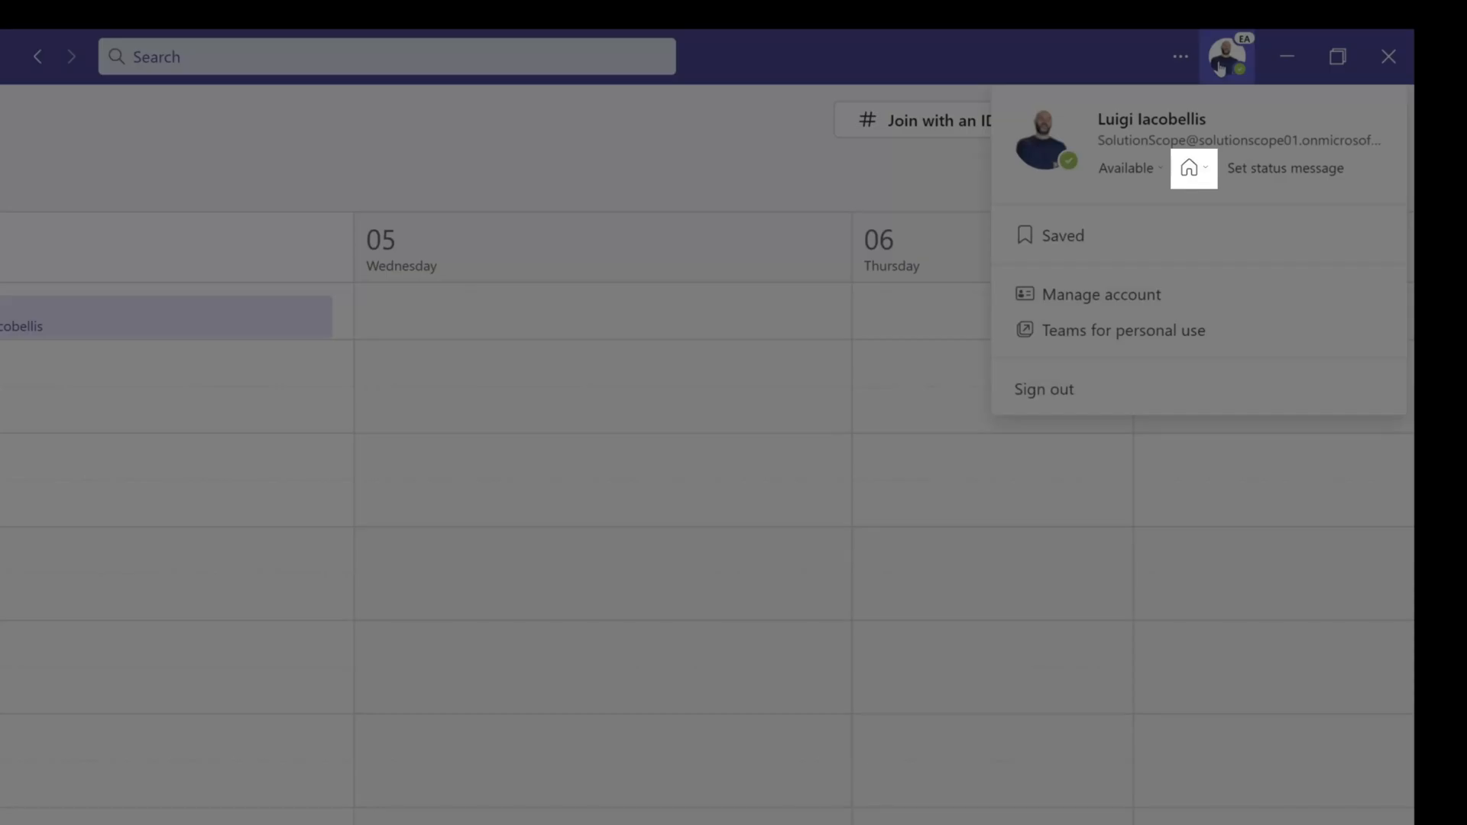
{"action": "mouse_move", "coordinate": [1207, 168]}
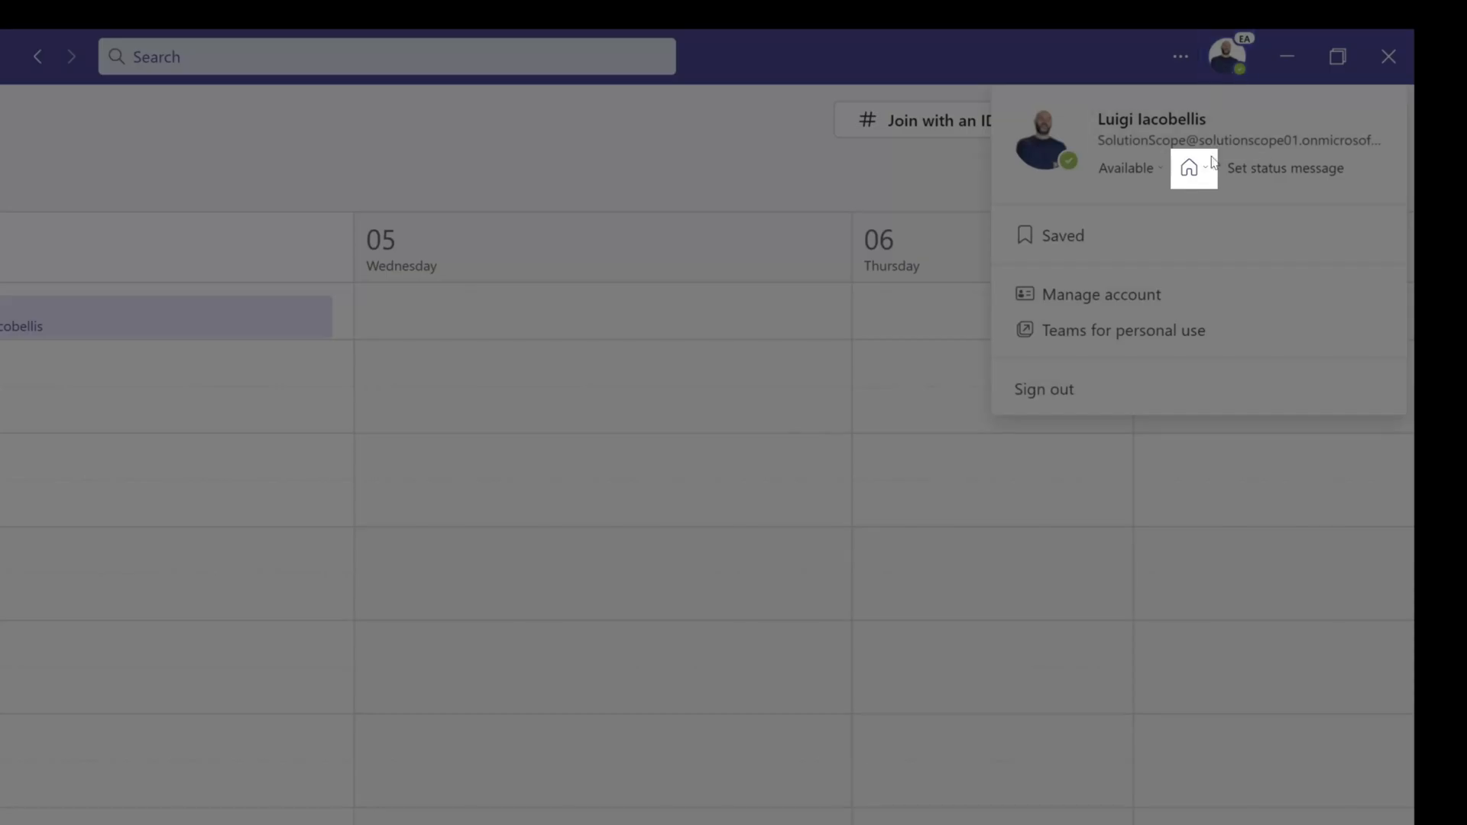
{"action": "left_click", "coordinate": [1191, 168]}
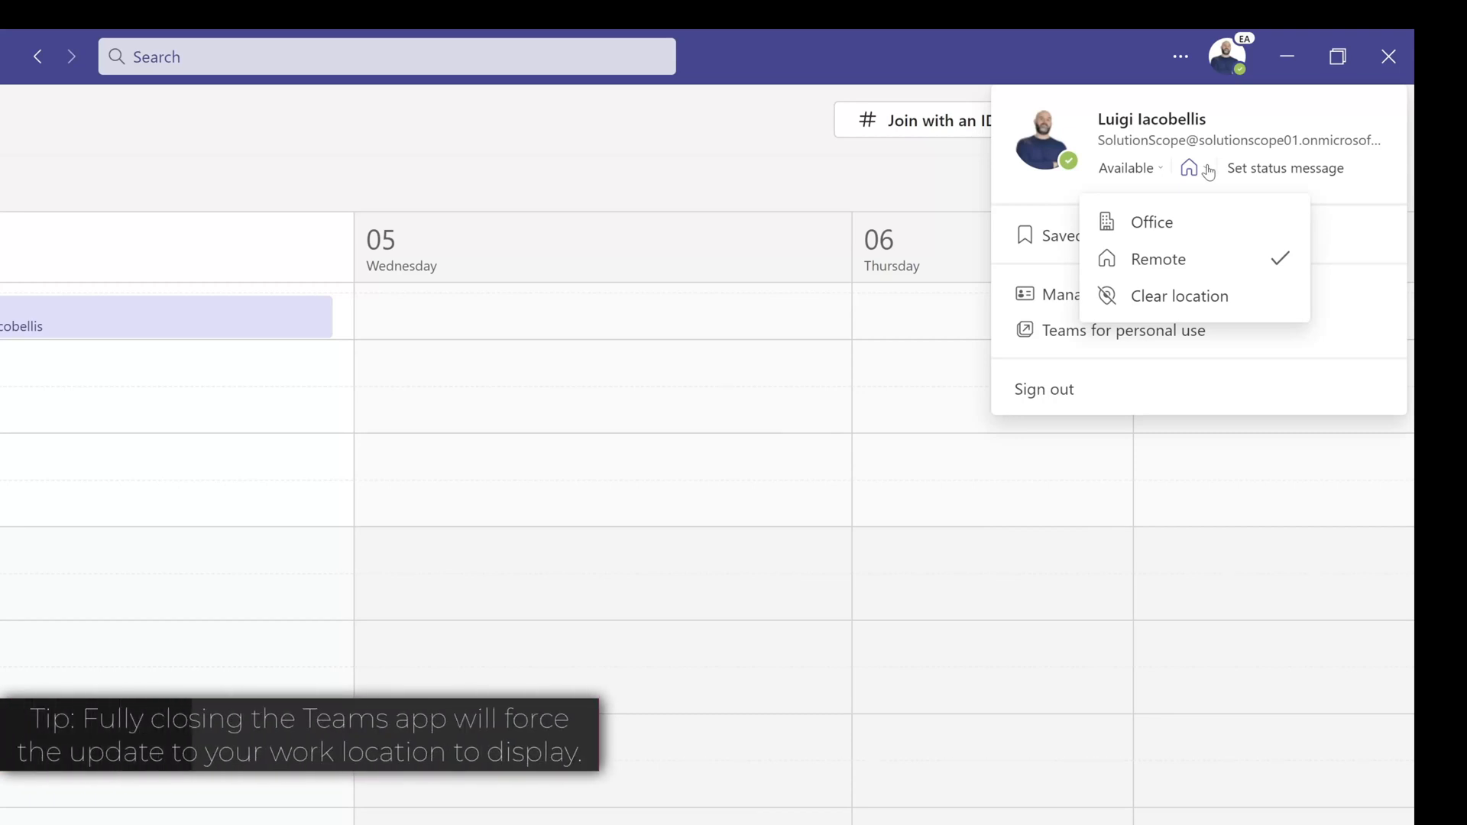
{"action": "mouse_move", "coordinate": [935, 175]}
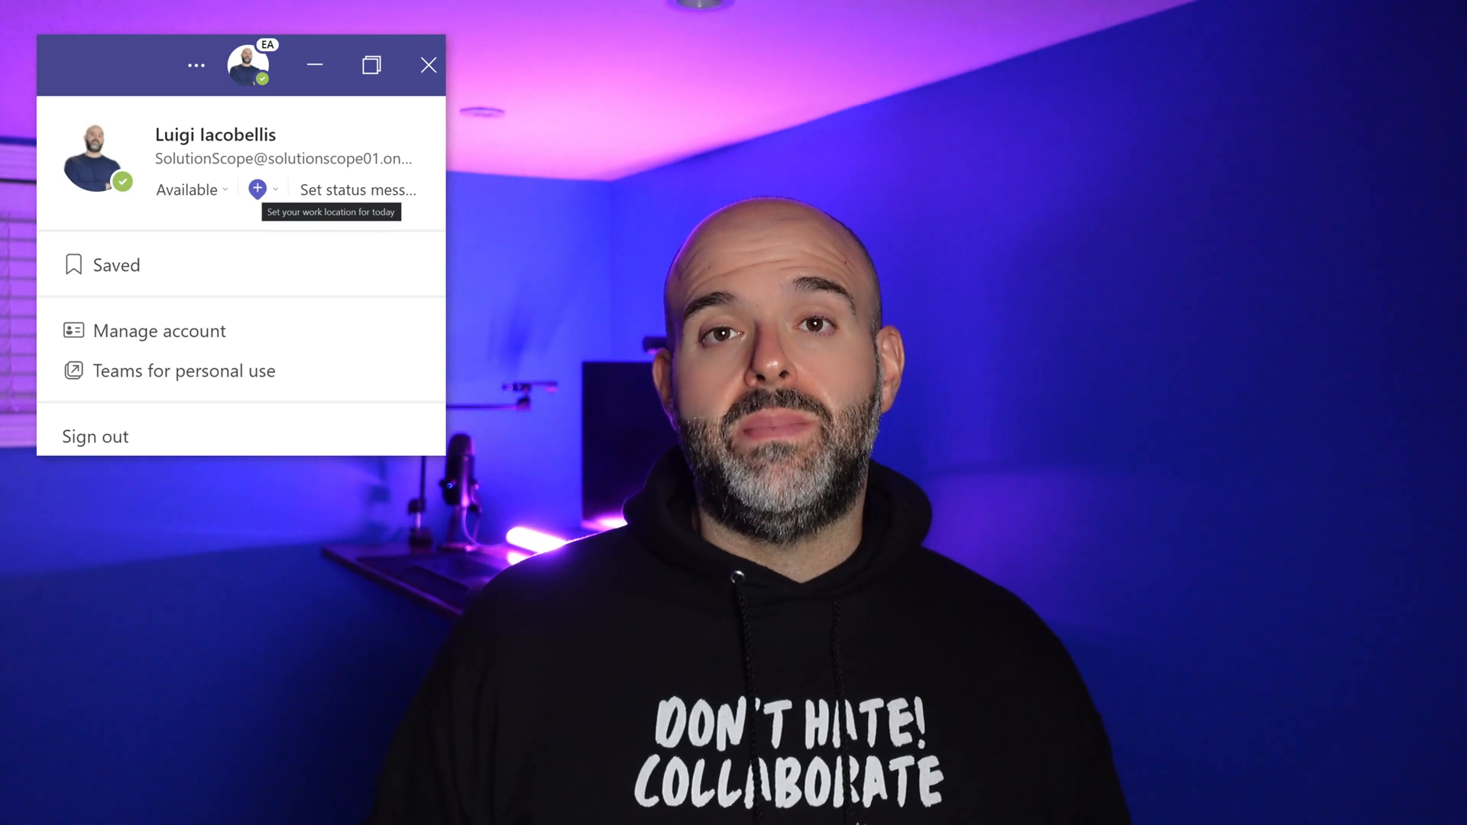
Step: Open Work hours and location settings and the Friday location dropdown
{"action": "left_click", "coordinate": [257, 189]}
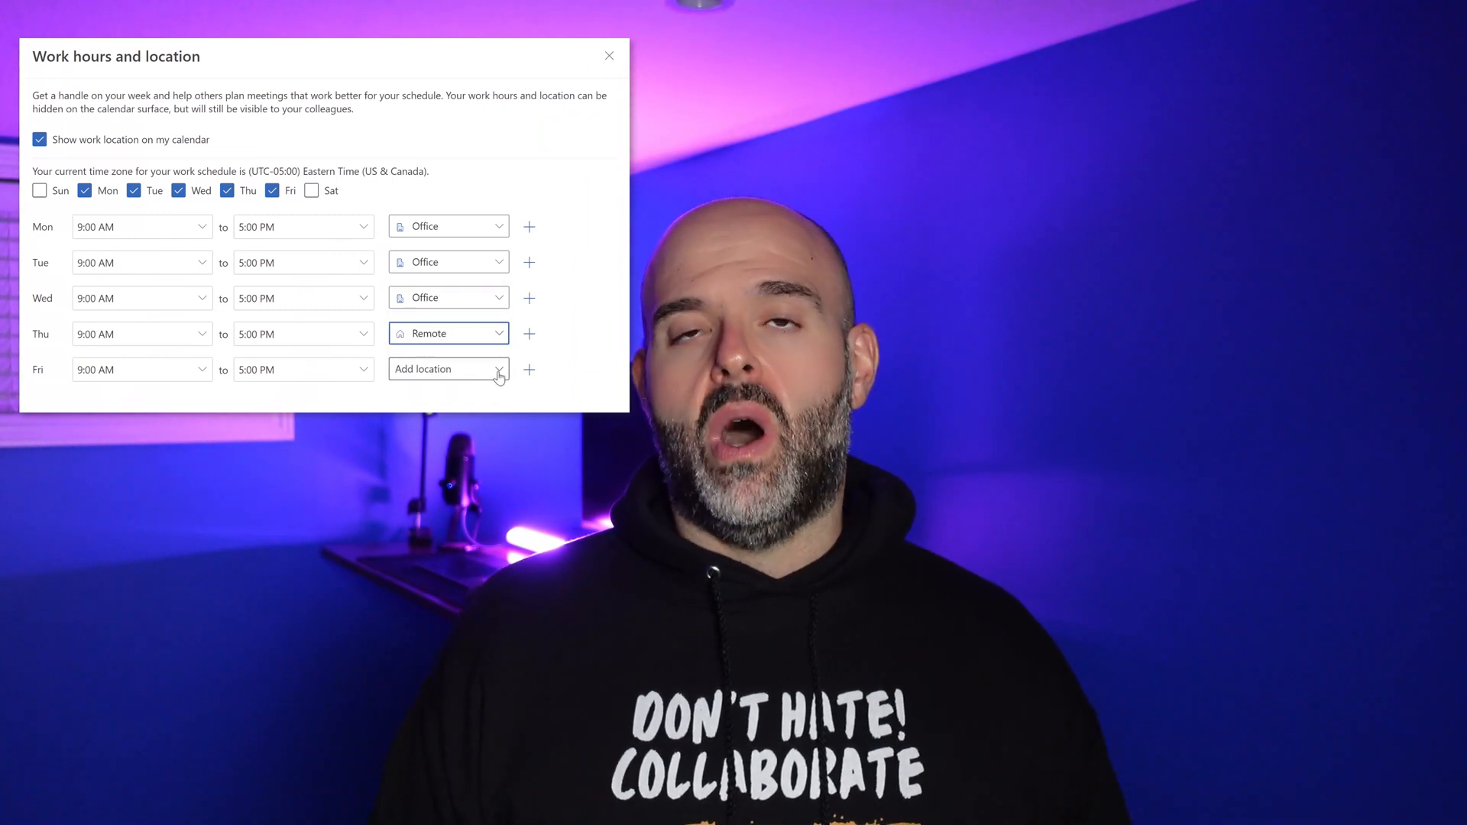
{"action": "left_click", "coordinate": [447, 368]}
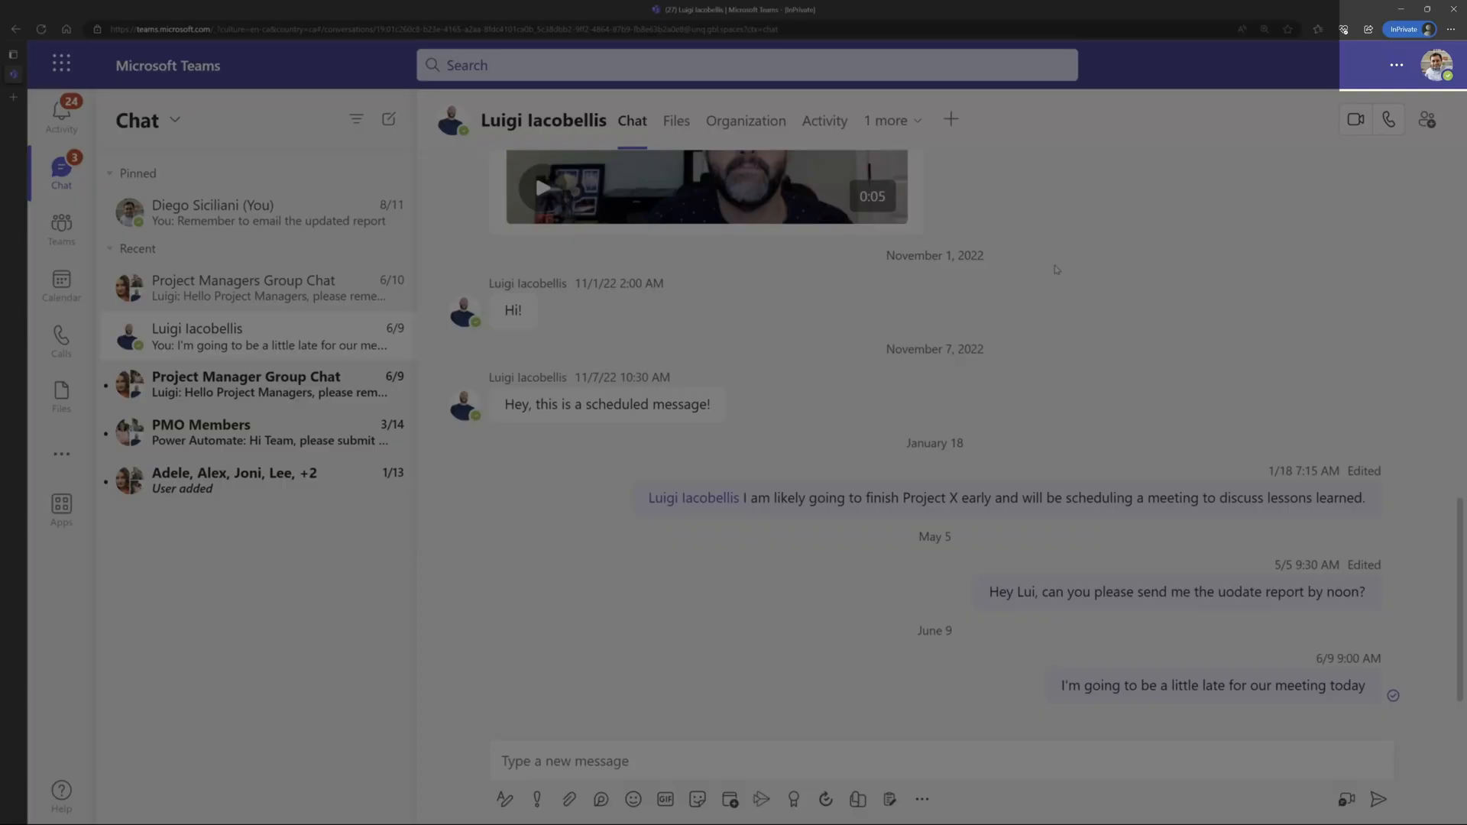
{"action": "mouse_move", "coordinate": [1341, 128]}
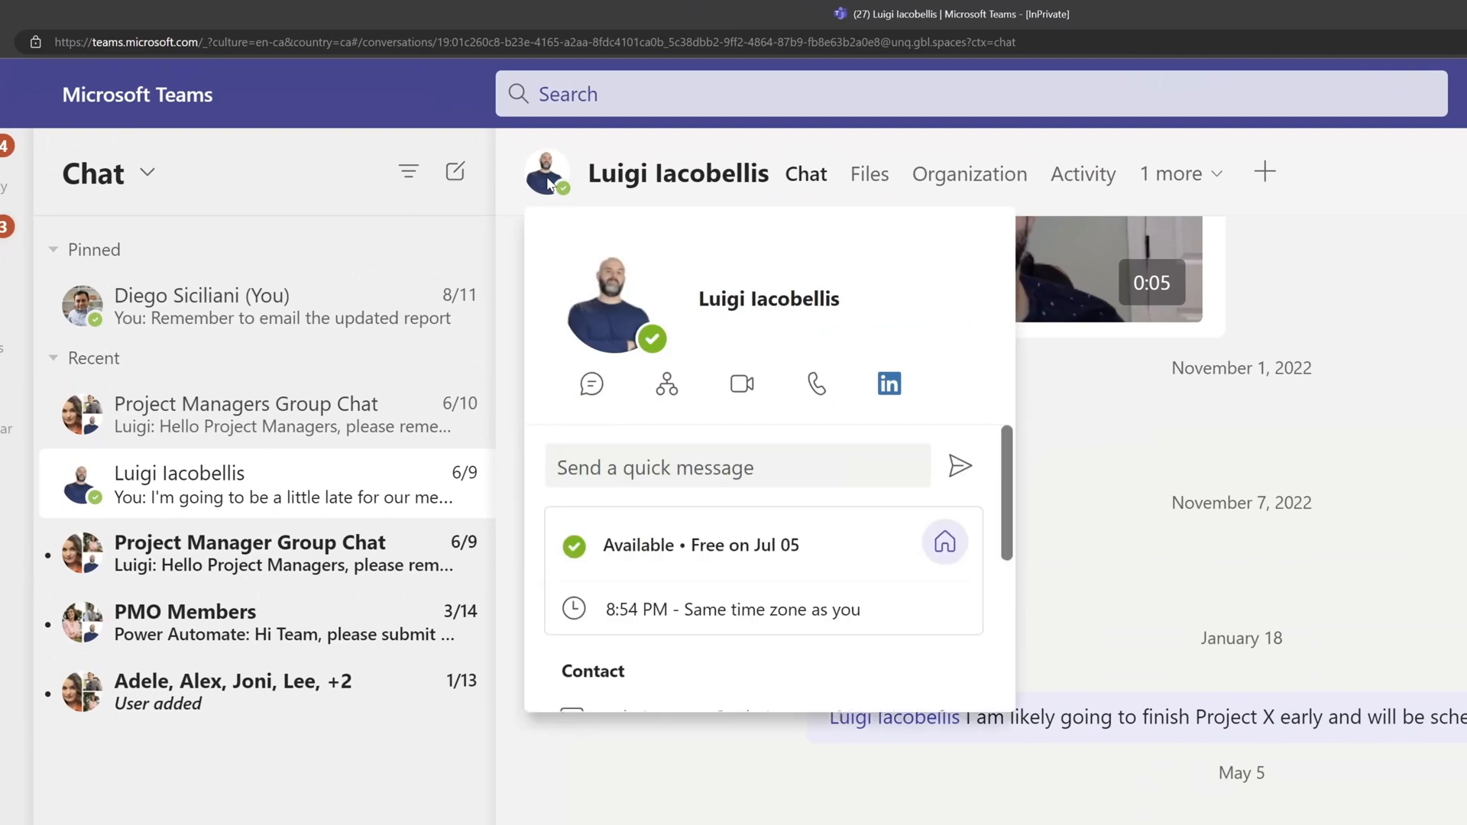
{"action": "scroll", "scroll_direction": "down", "scroll_amount": 3}
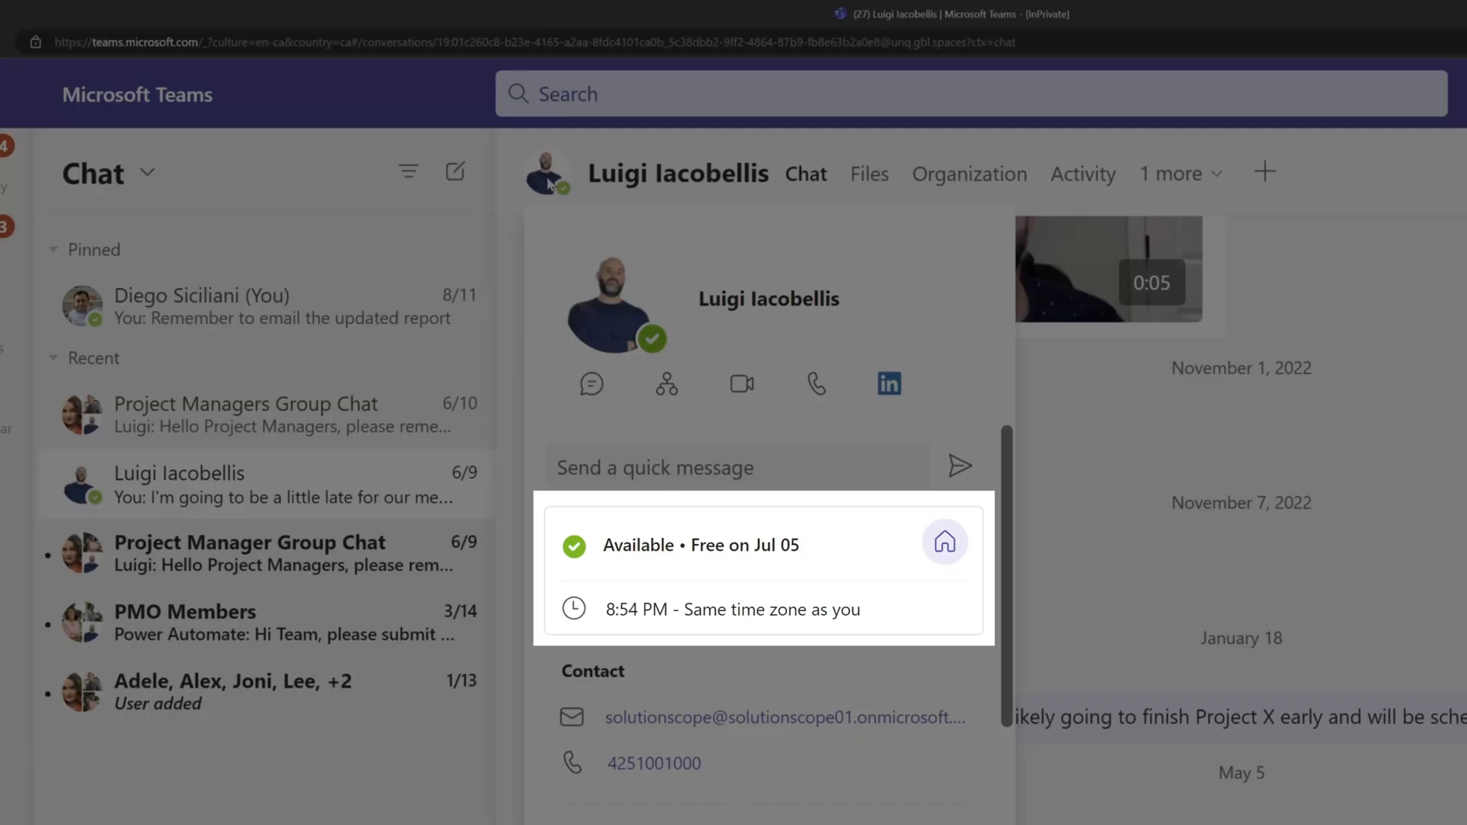
{"action": "mouse_move", "coordinate": [943, 592]}
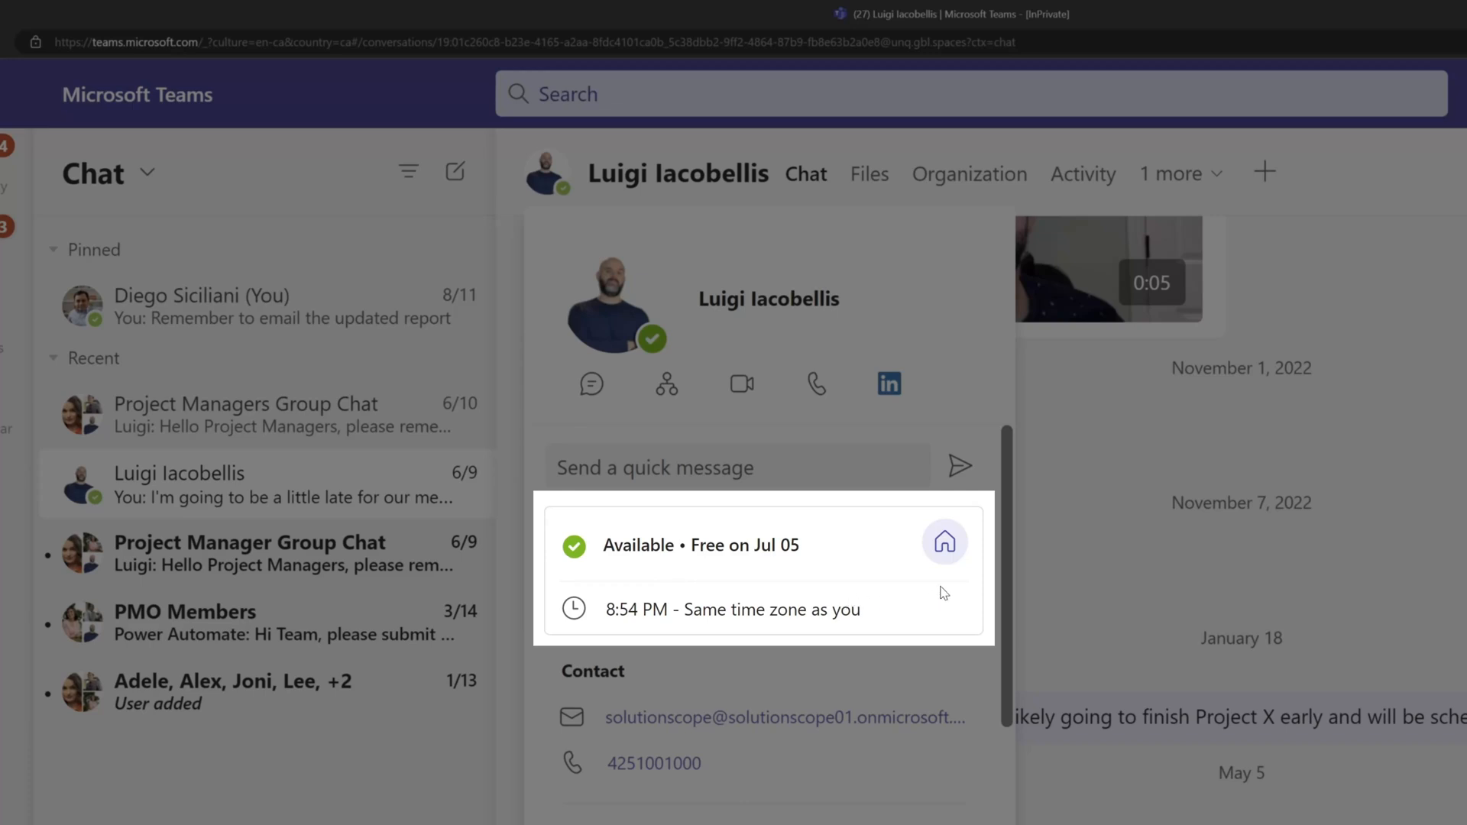
{"action": "mouse_move", "coordinate": [947, 580]}
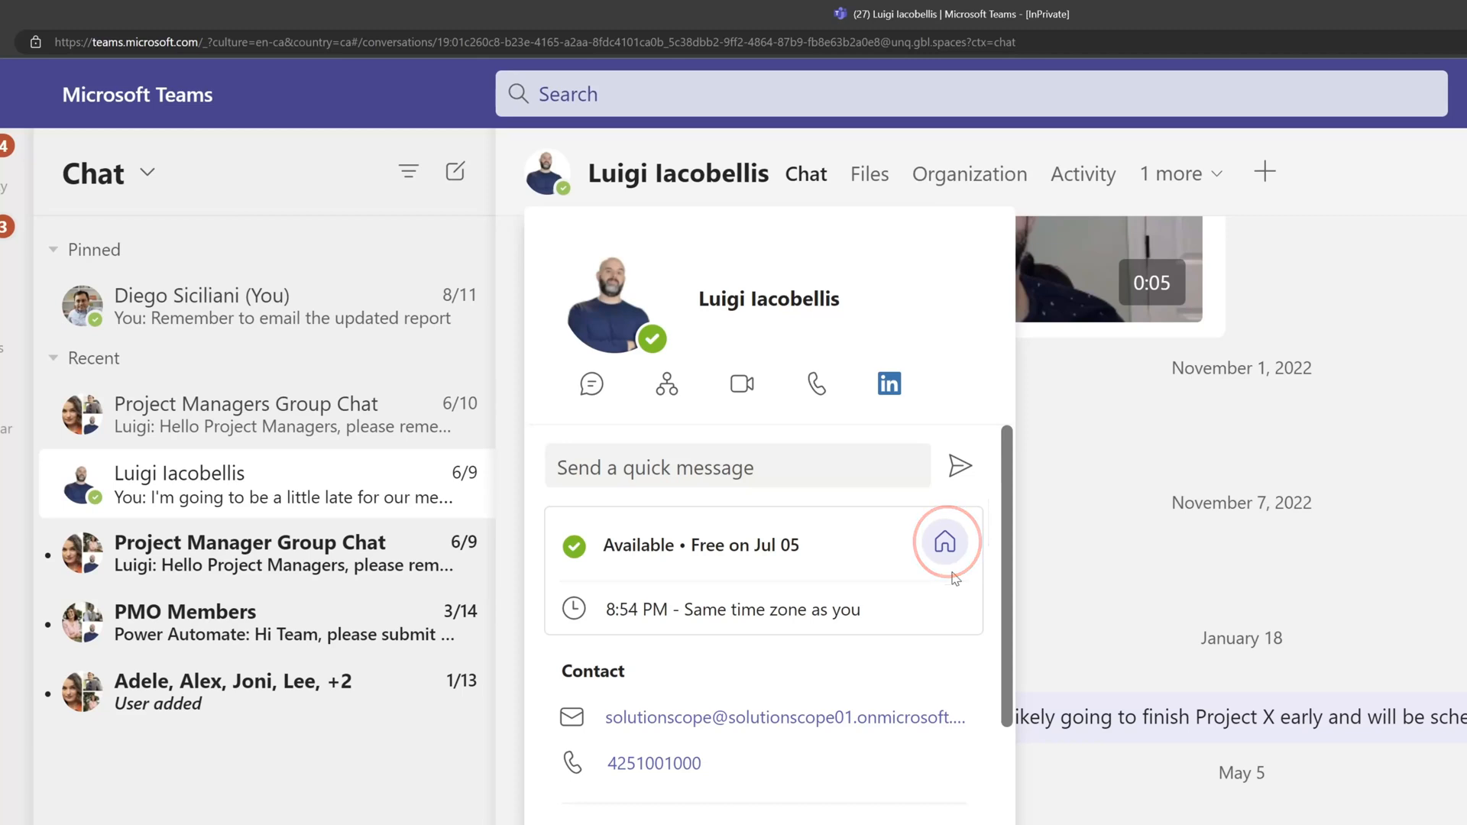
{"action": "mouse_move", "coordinate": [954, 579]}
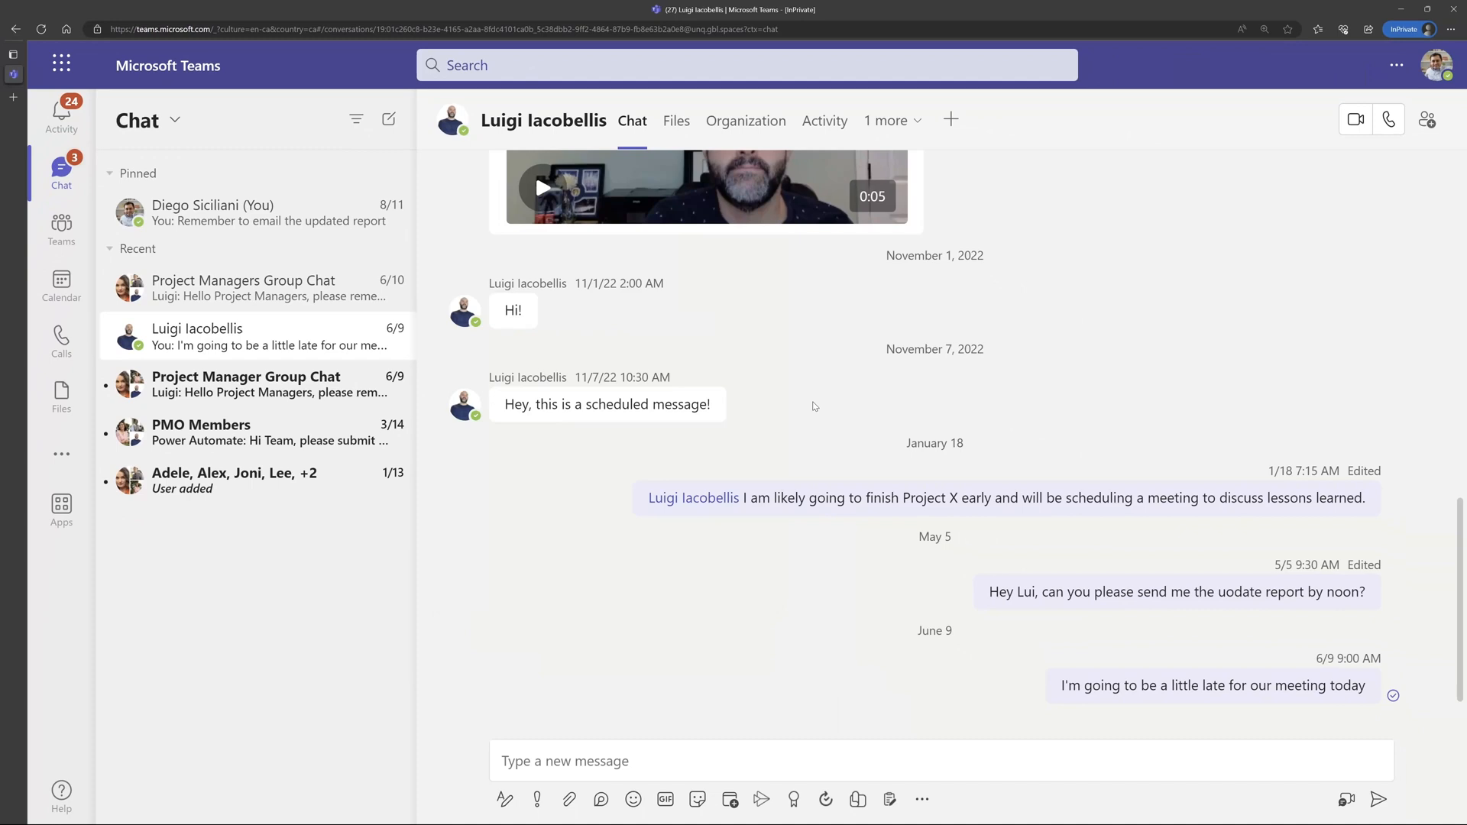
{"action": "mouse_move", "coordinate": [1444, 66]}
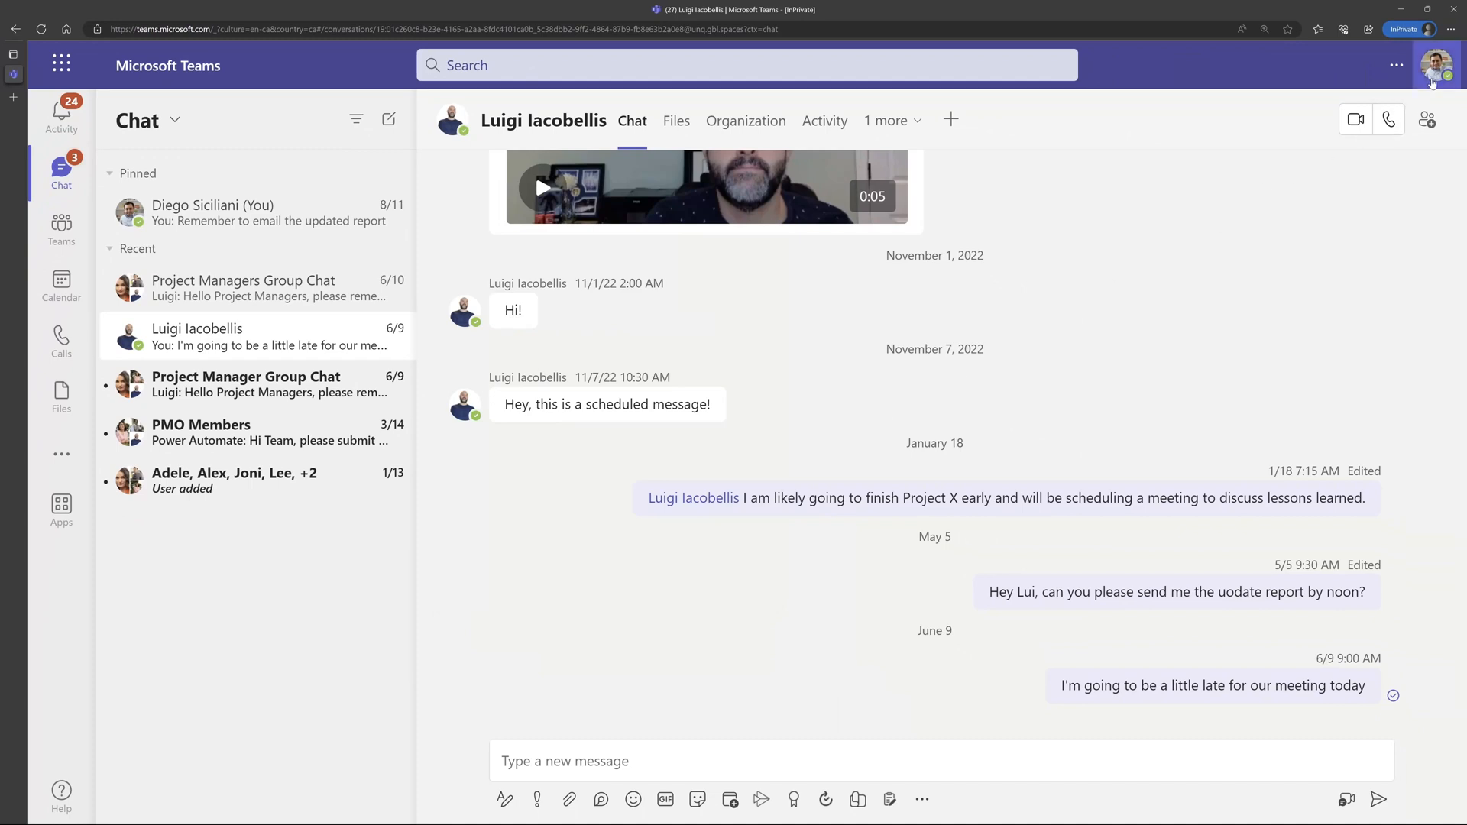
Step: In Teams web, open the profile menu and show the work location choices
{"action": "left_click", "coordinate": [1443, 66]}
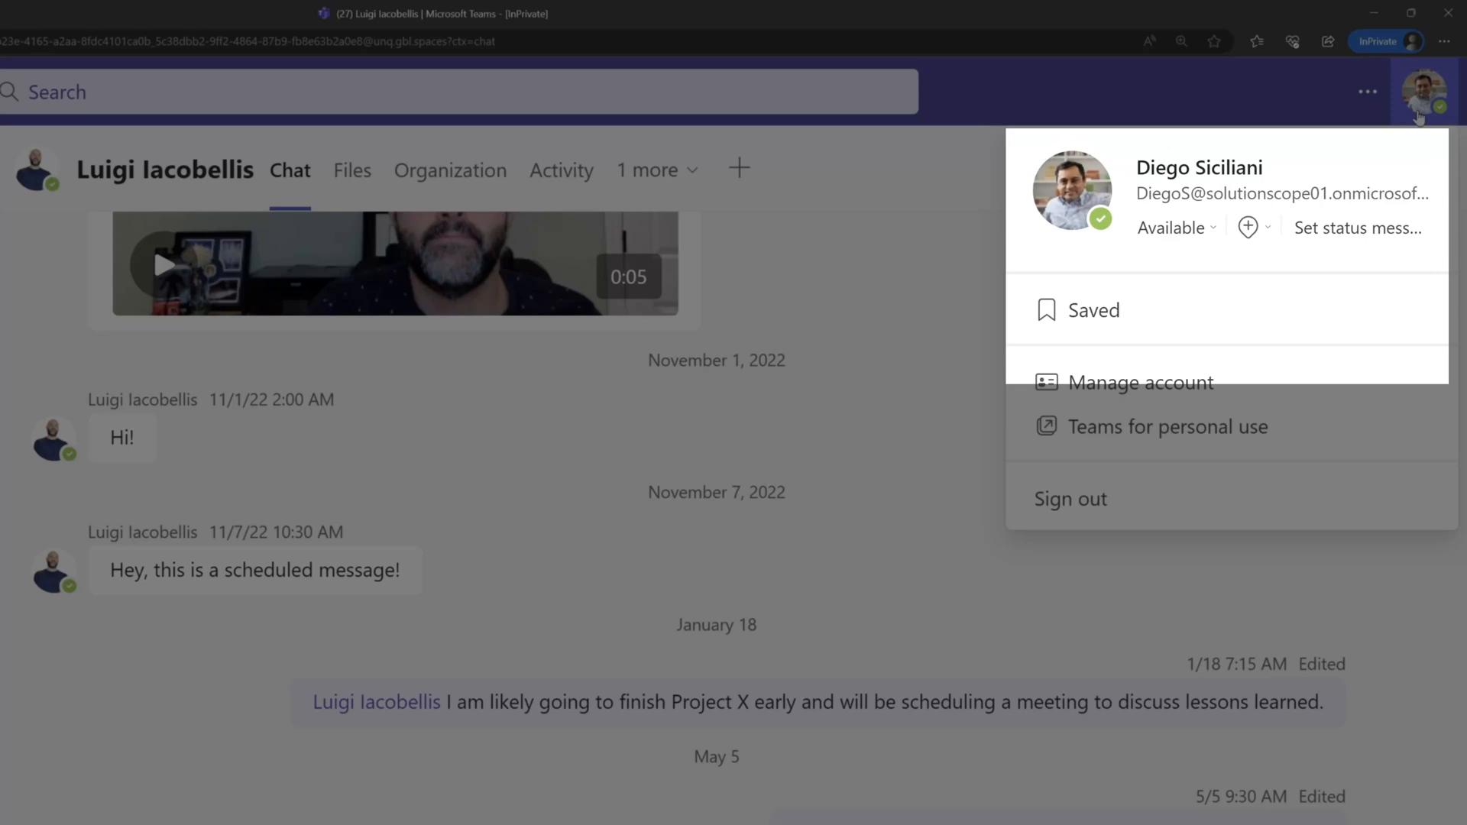
{"action": "left_click", "coordinate": [1246, 228]}
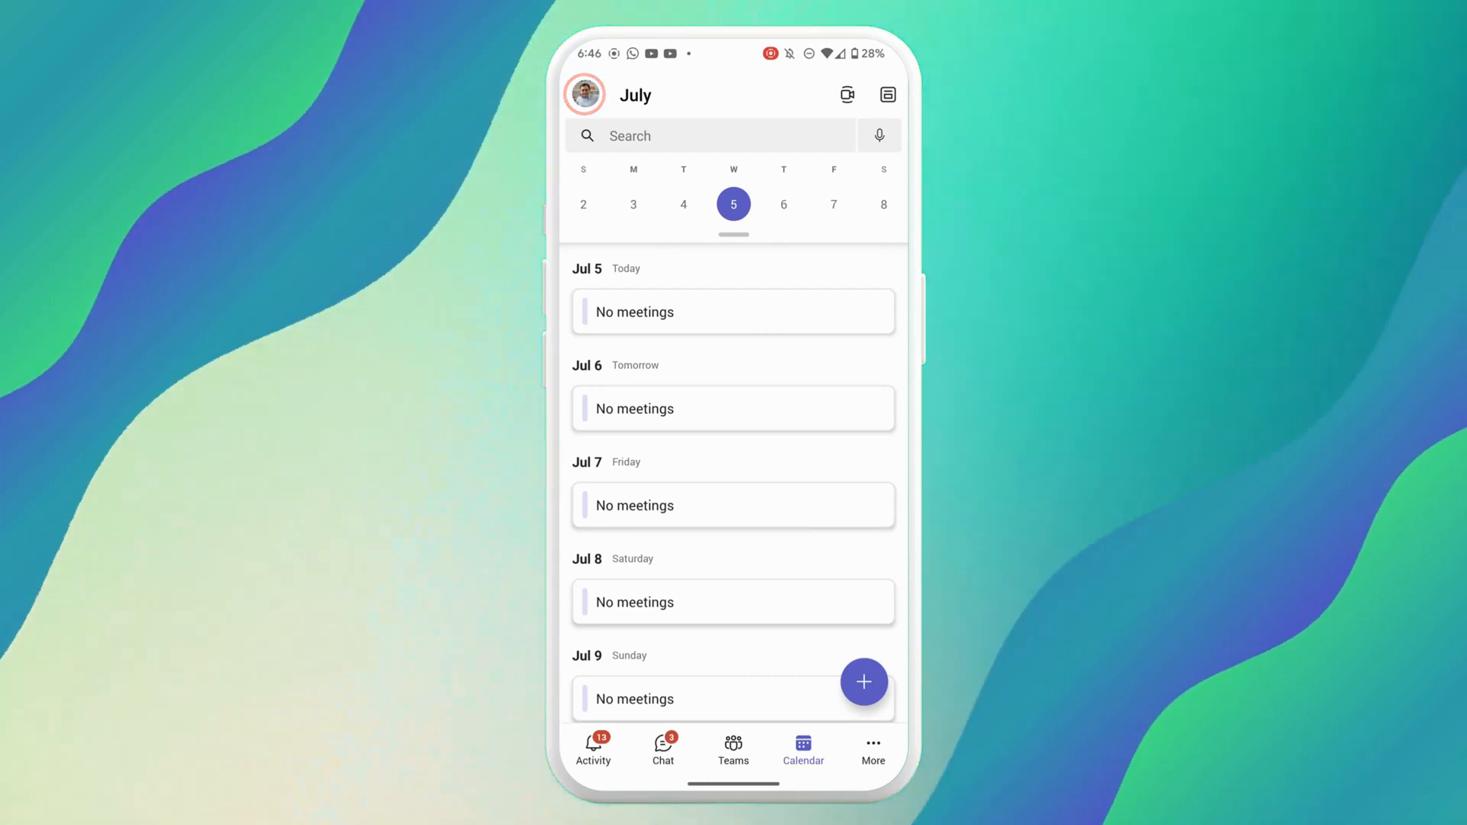
Step: Set the mobile app's work location to Remote from the profile side panel
{"action": "left_click", "coordinate": [584, 93]}
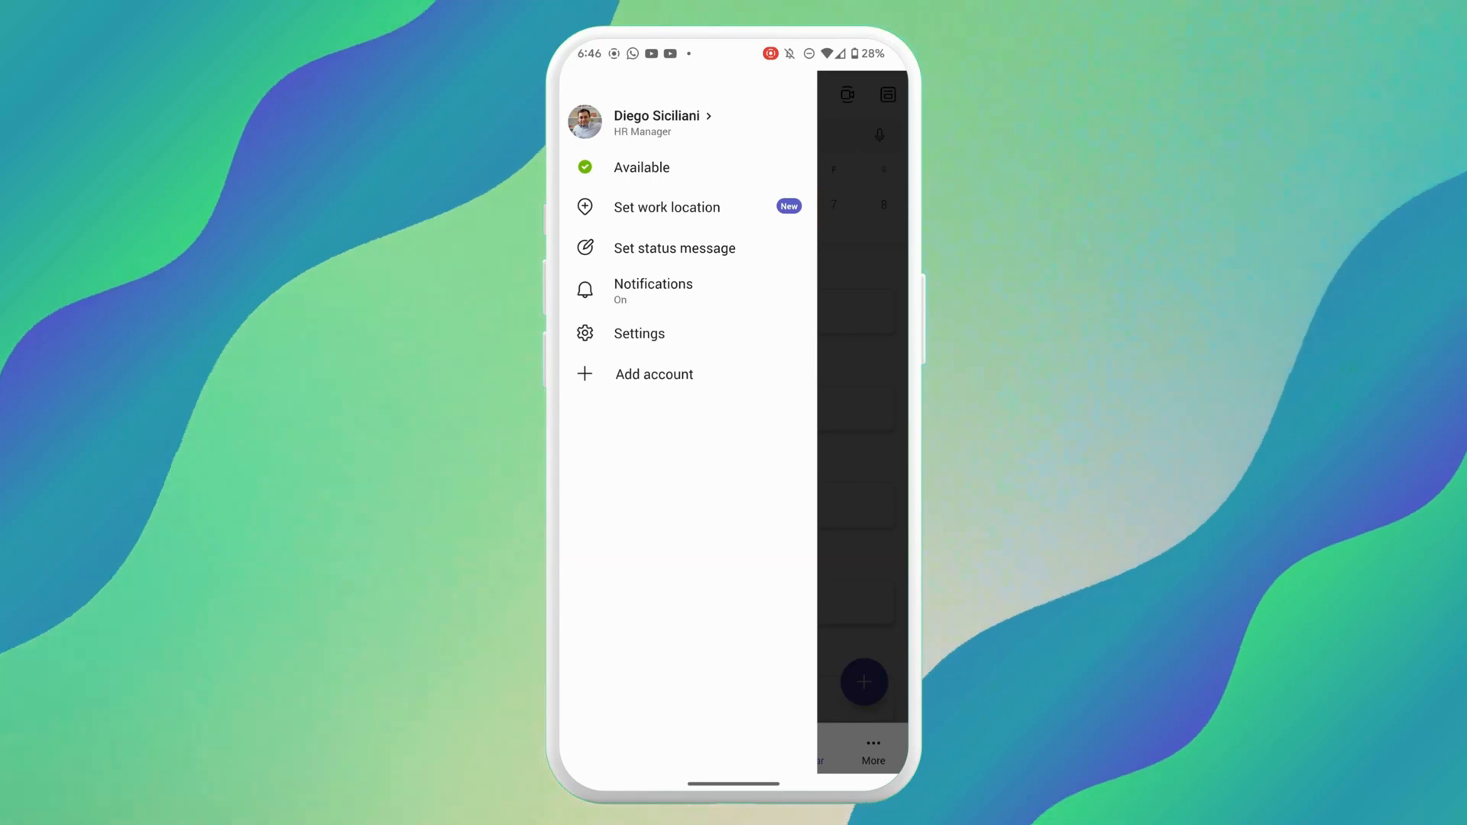
{"action": "left_click", "coordinate": [667, 207]}
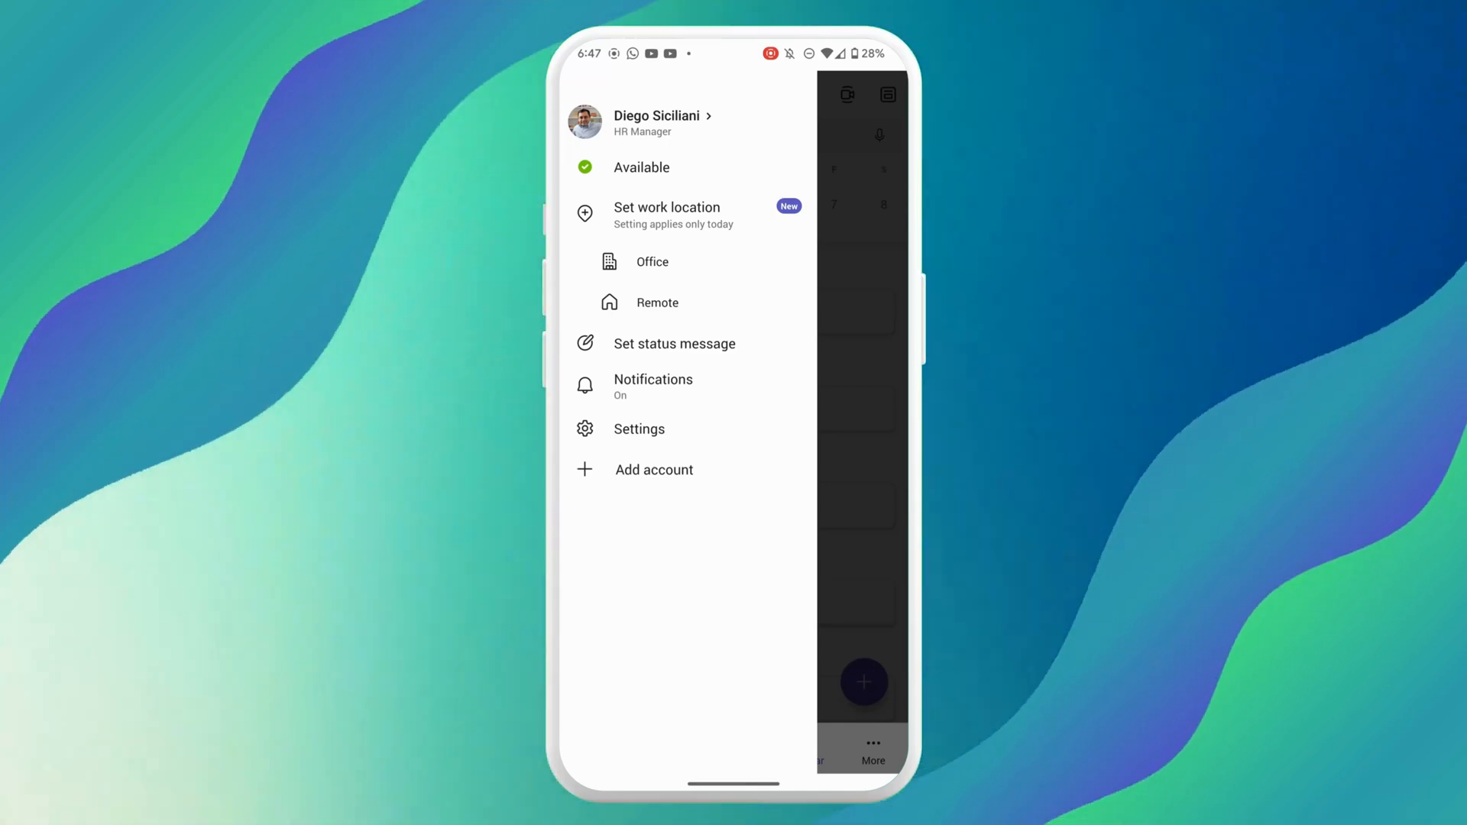
{"action": "left_click", "coordinate": [657, 302]}
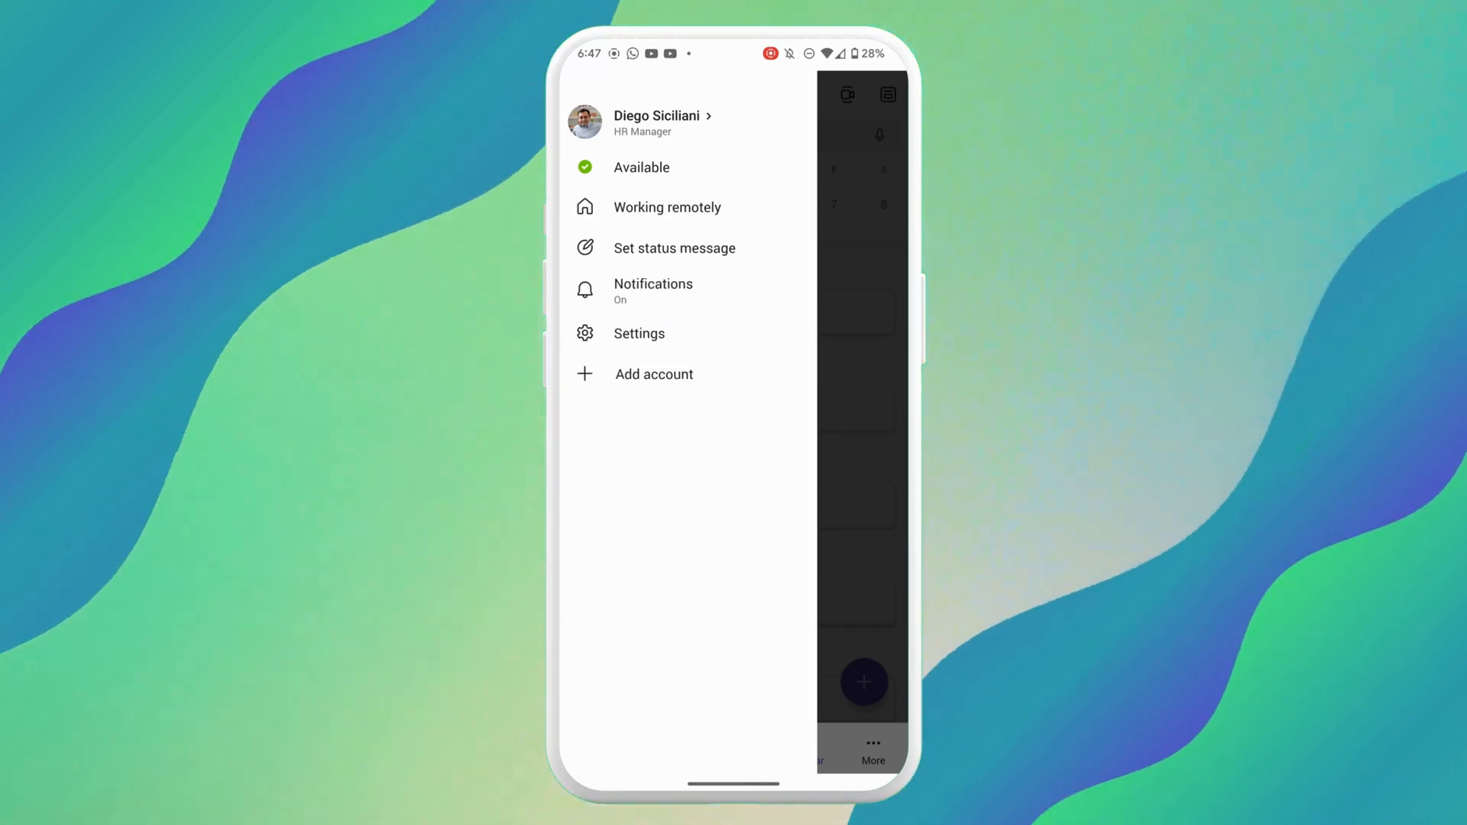
{"action": "left_click", "coordinate": [667, 207]}
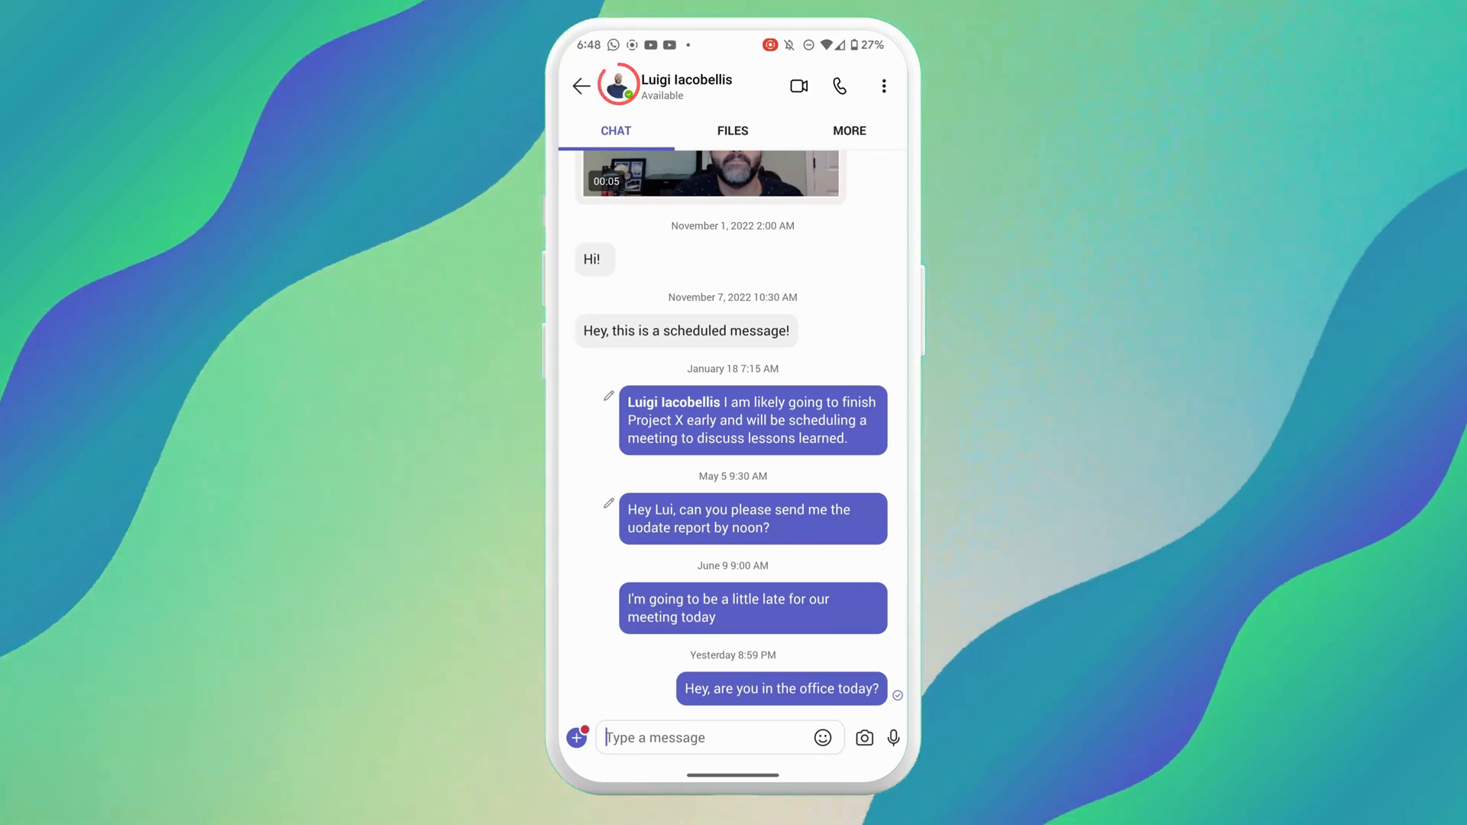
Step: Open the colleague's profile from the chat header to see Working remotely
{"action": "left_click", "coordinate": [664, 85]}
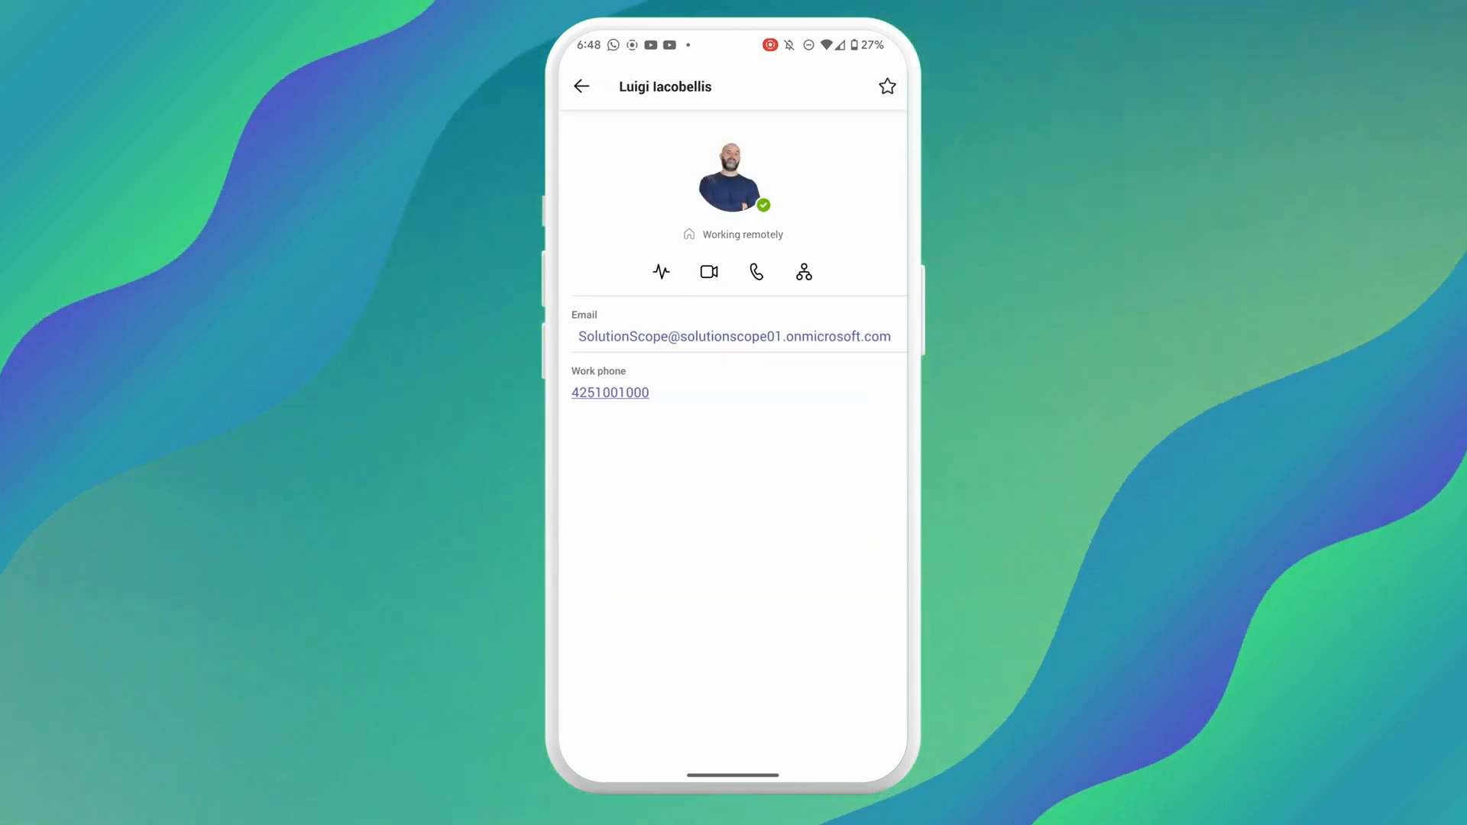